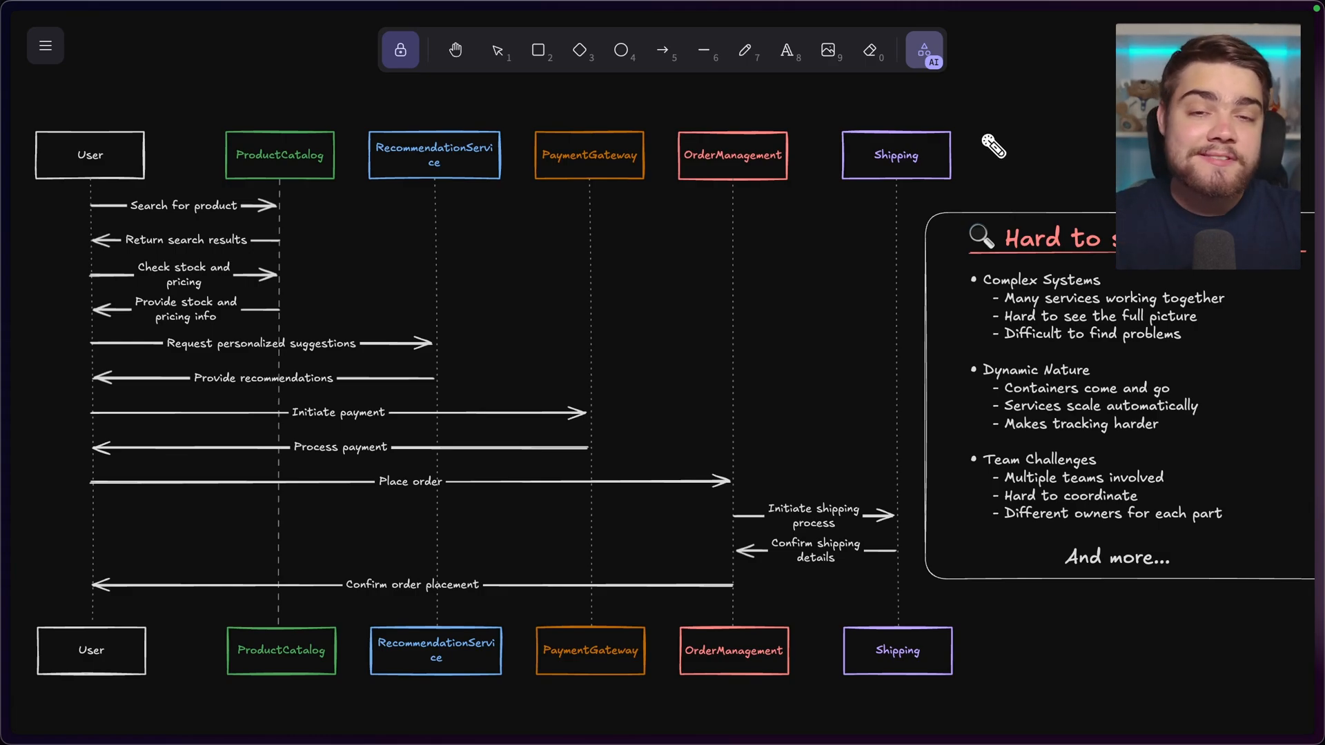
mouse_move(1006, 165)
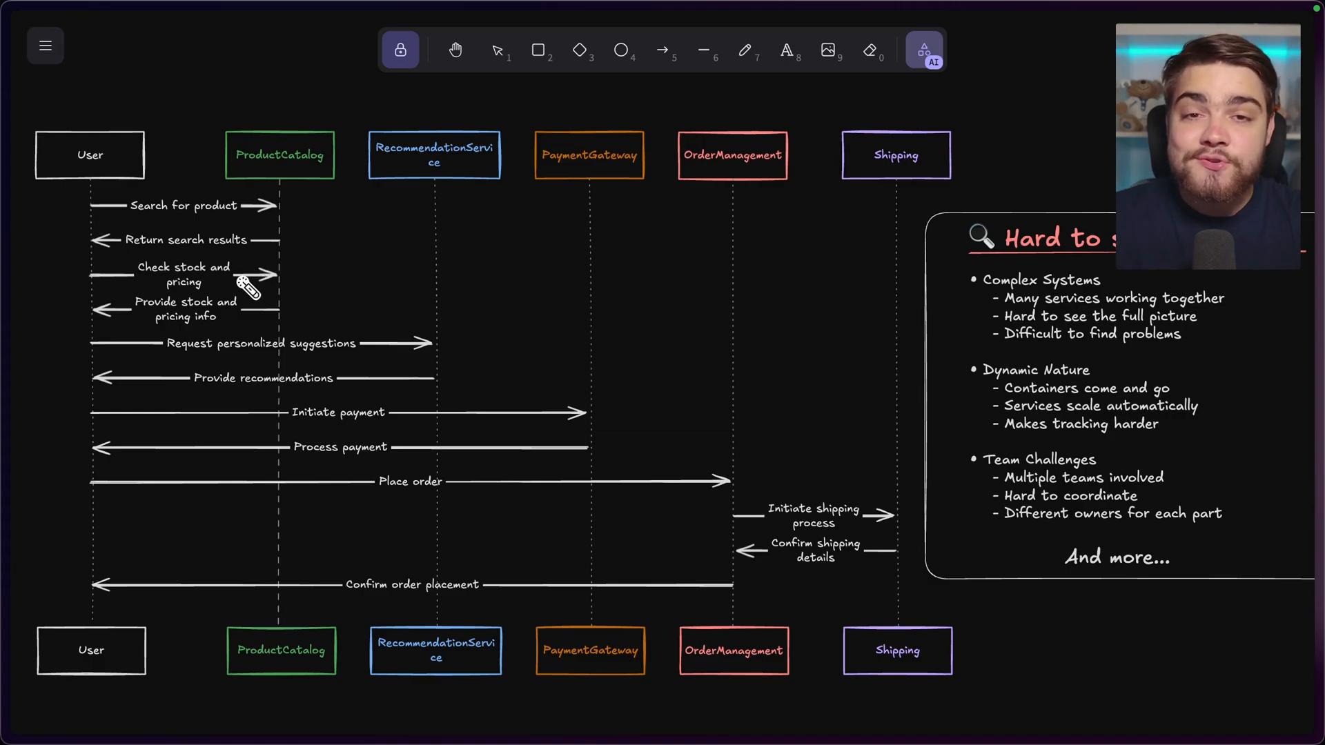
mouse_move(336, 354)
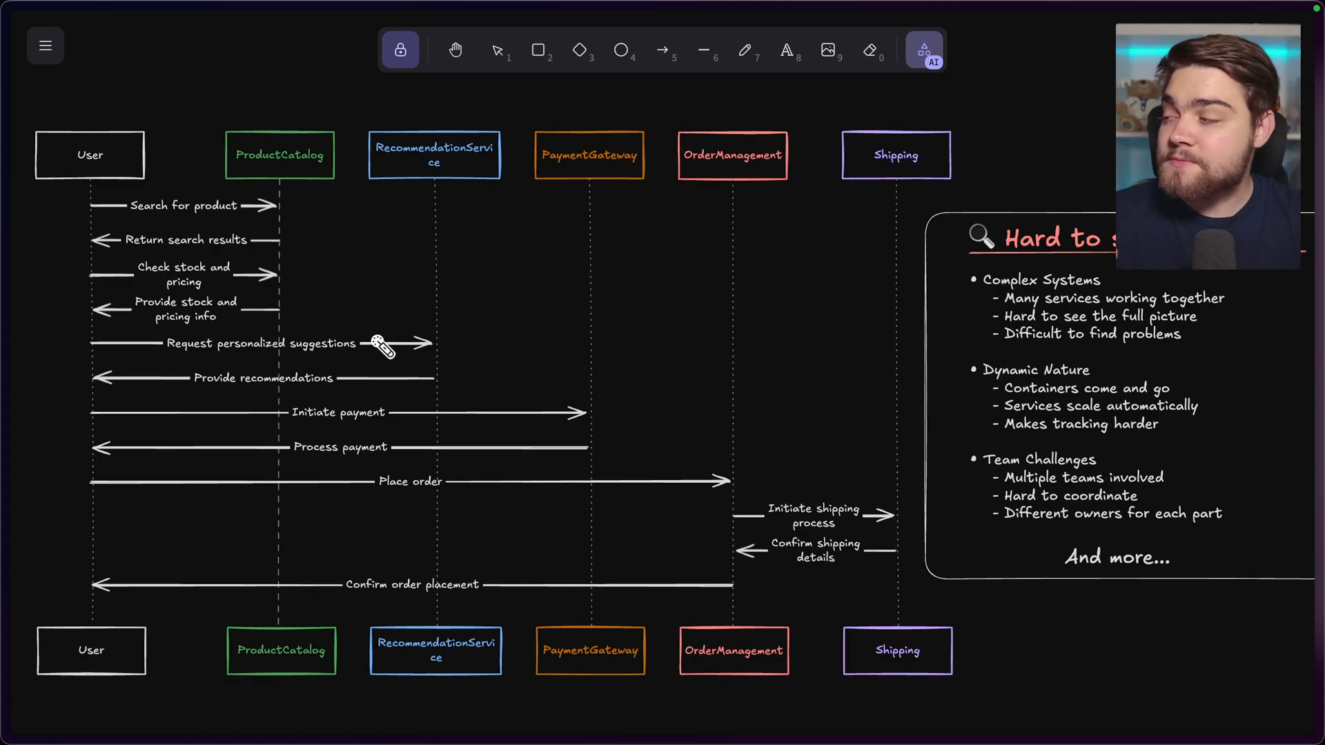
mouse_move(368, 403)
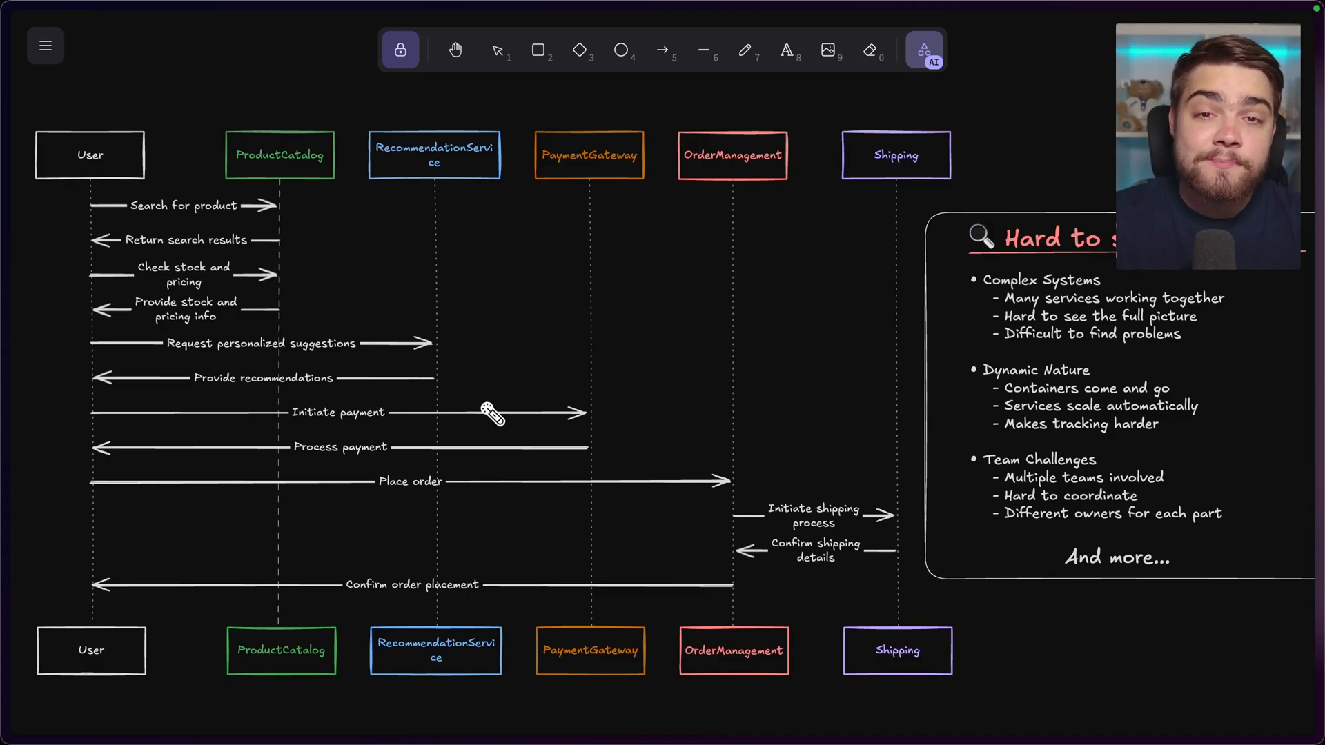
mouse_move(604, 425)
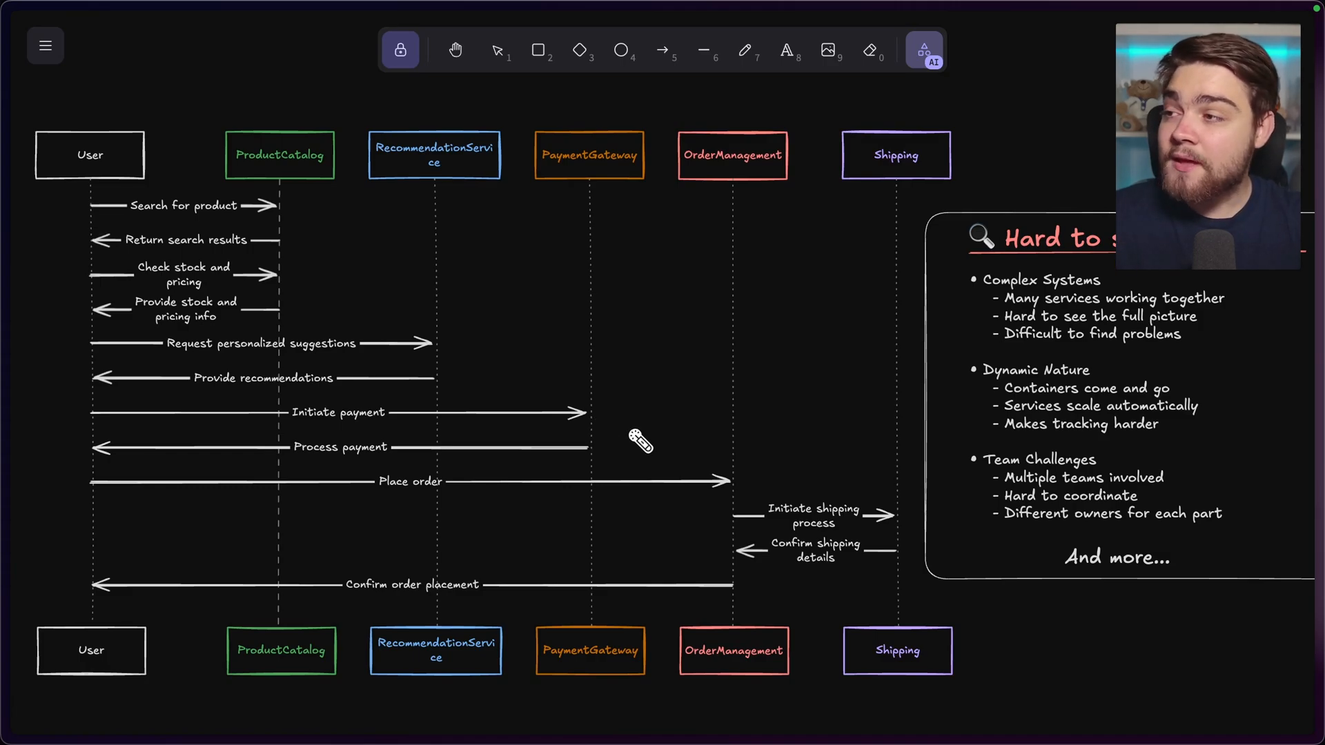
mouse_move(729, 495)
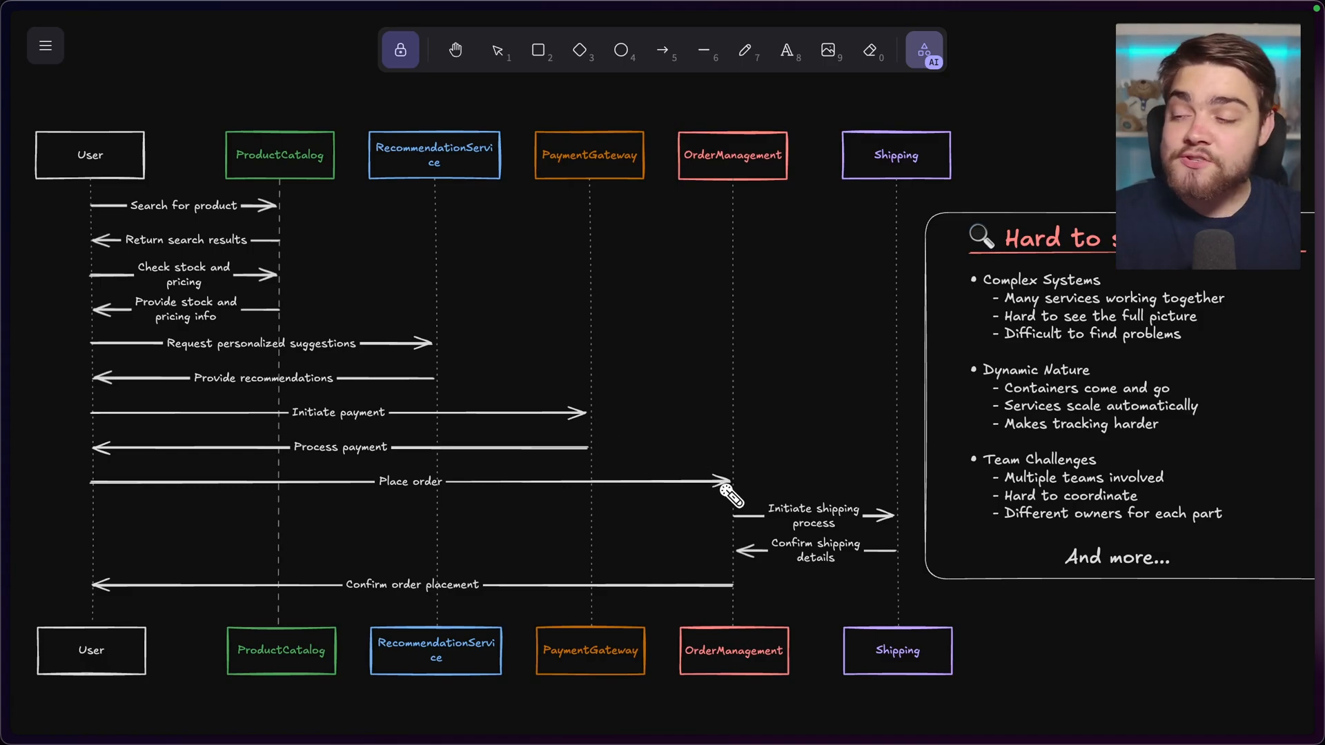
Pan the Excalidraw board until the Distributed Tracing notes card is visible.
drag(730, 494, 799, 558)
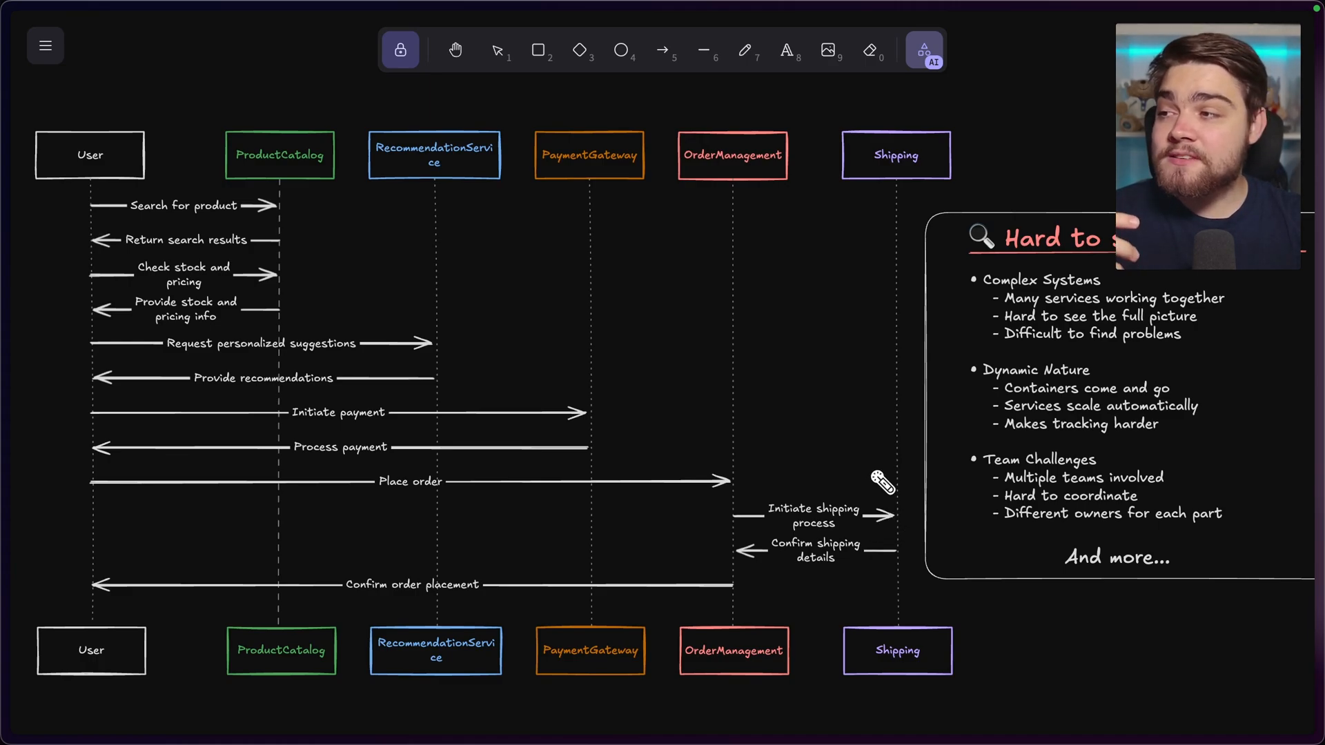
mouse_move(873, 205)
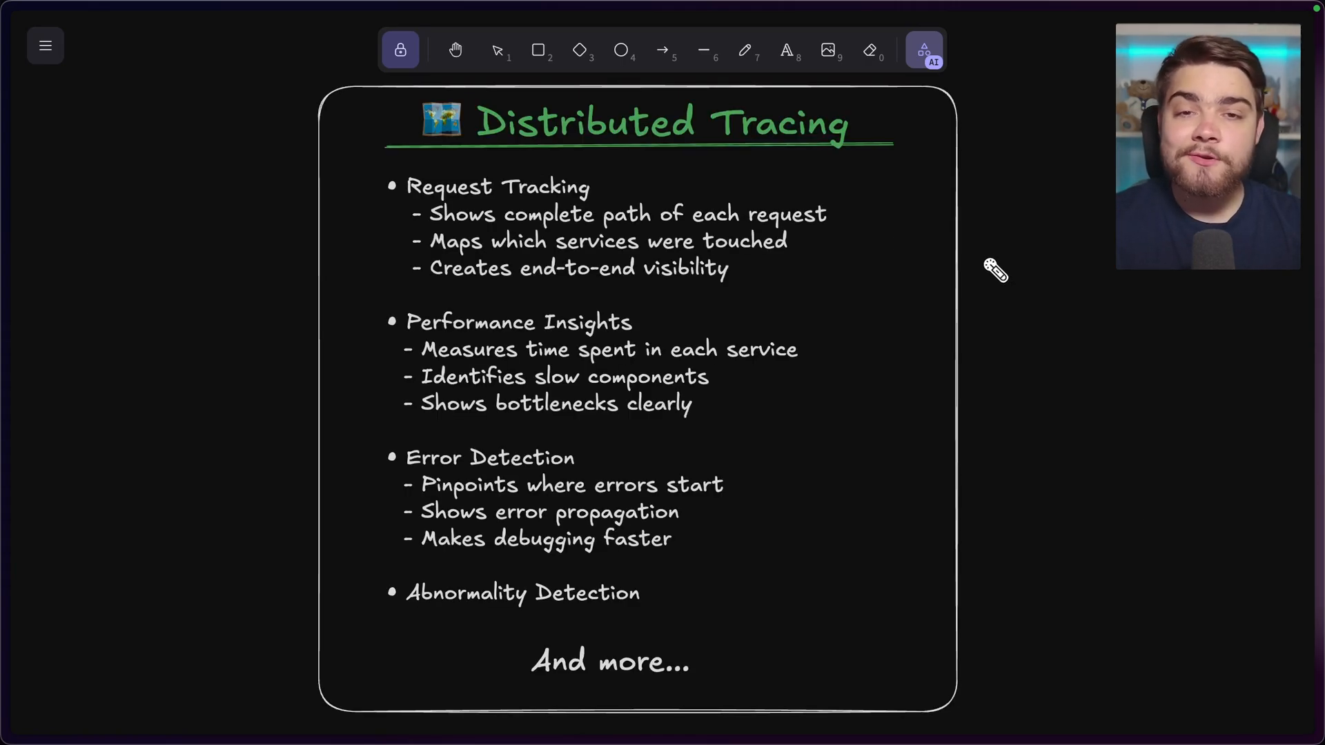
mouse_move(832, 268)
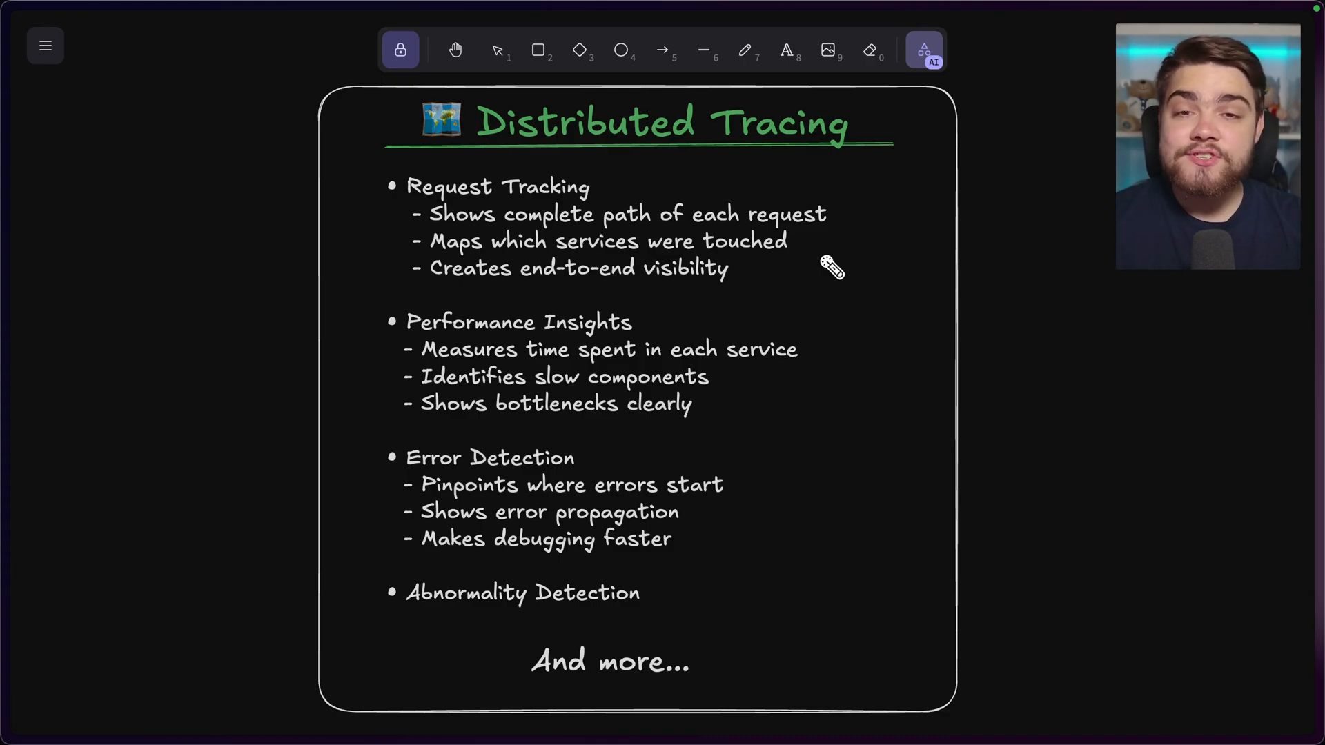
mouse_move(725, 538)
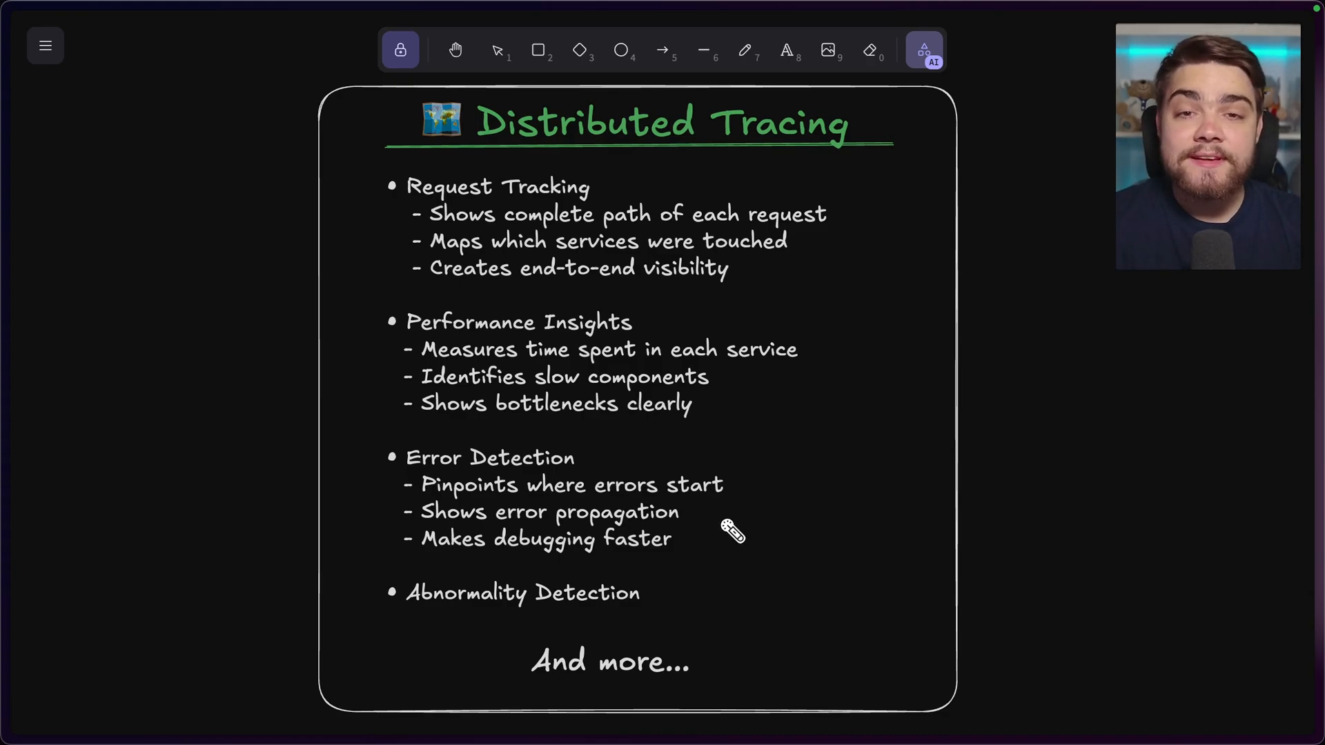
mouse_move(793, 417)
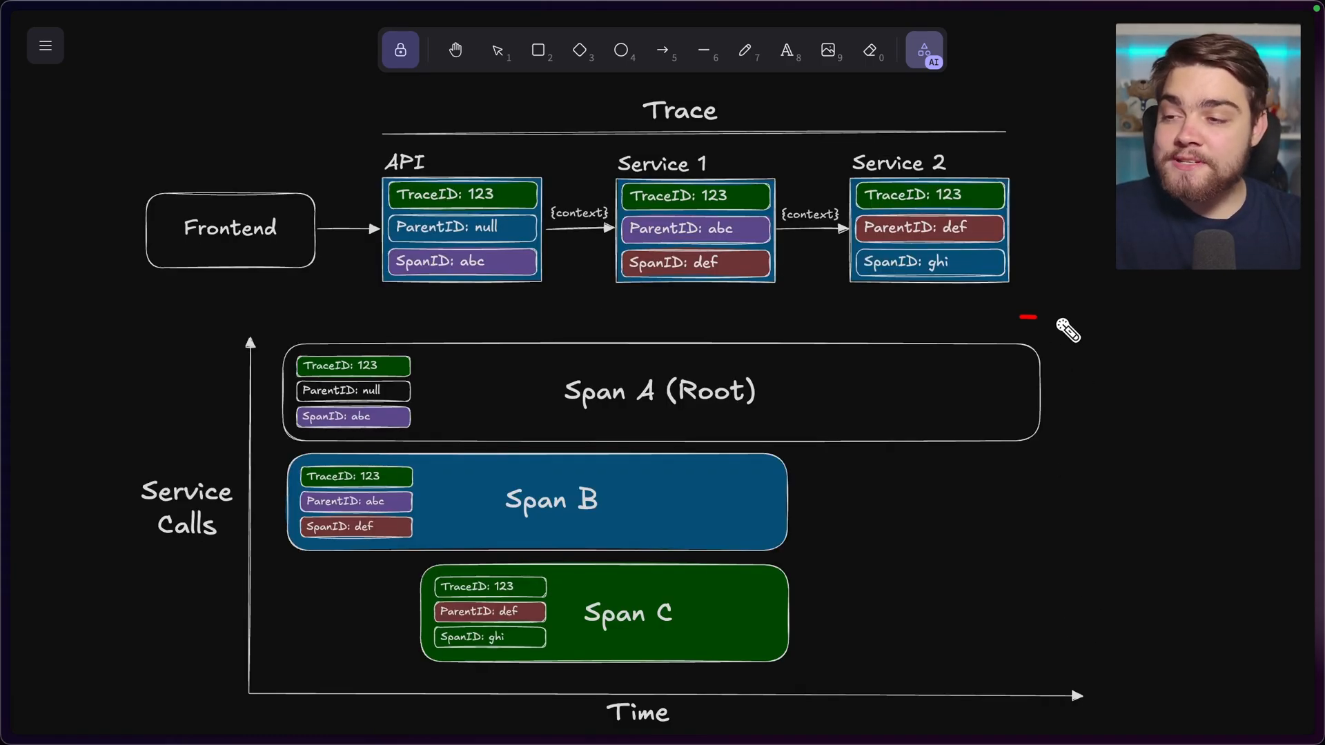
mouse_move(790, 494)
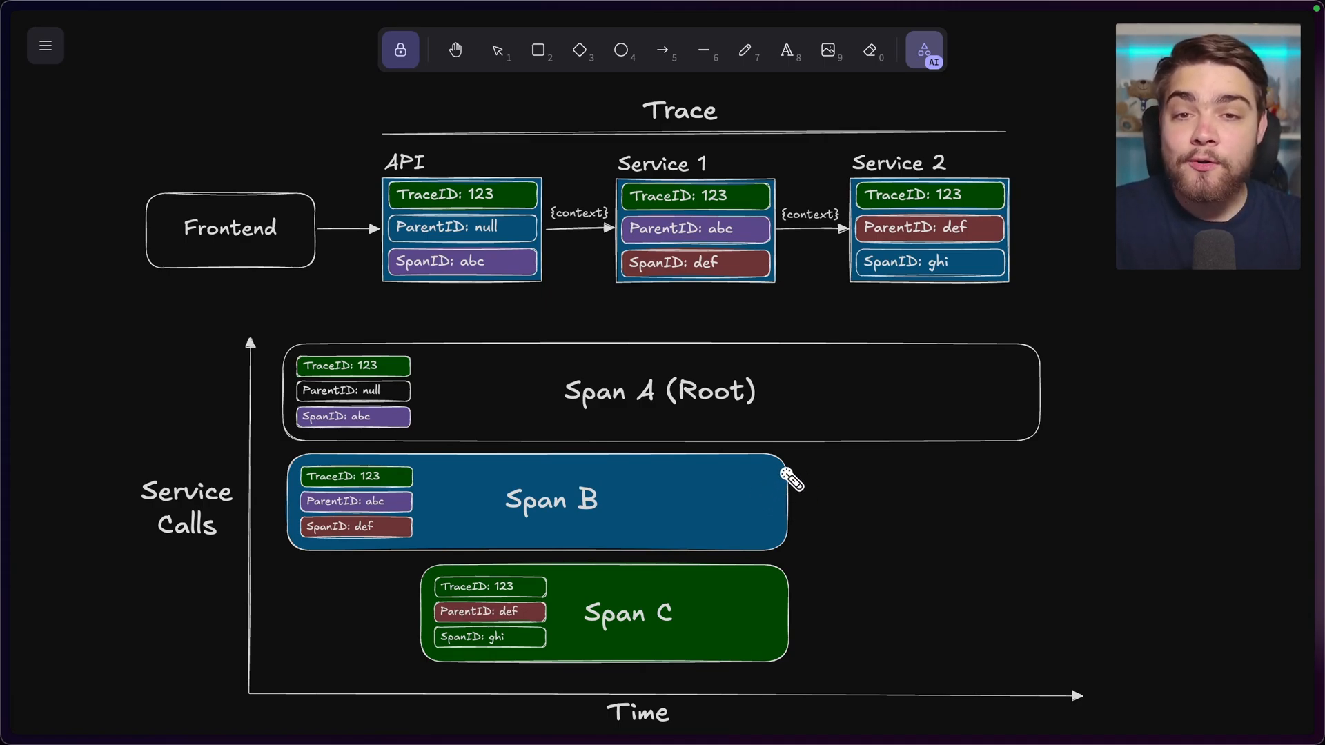
mouse_move(509, 294)
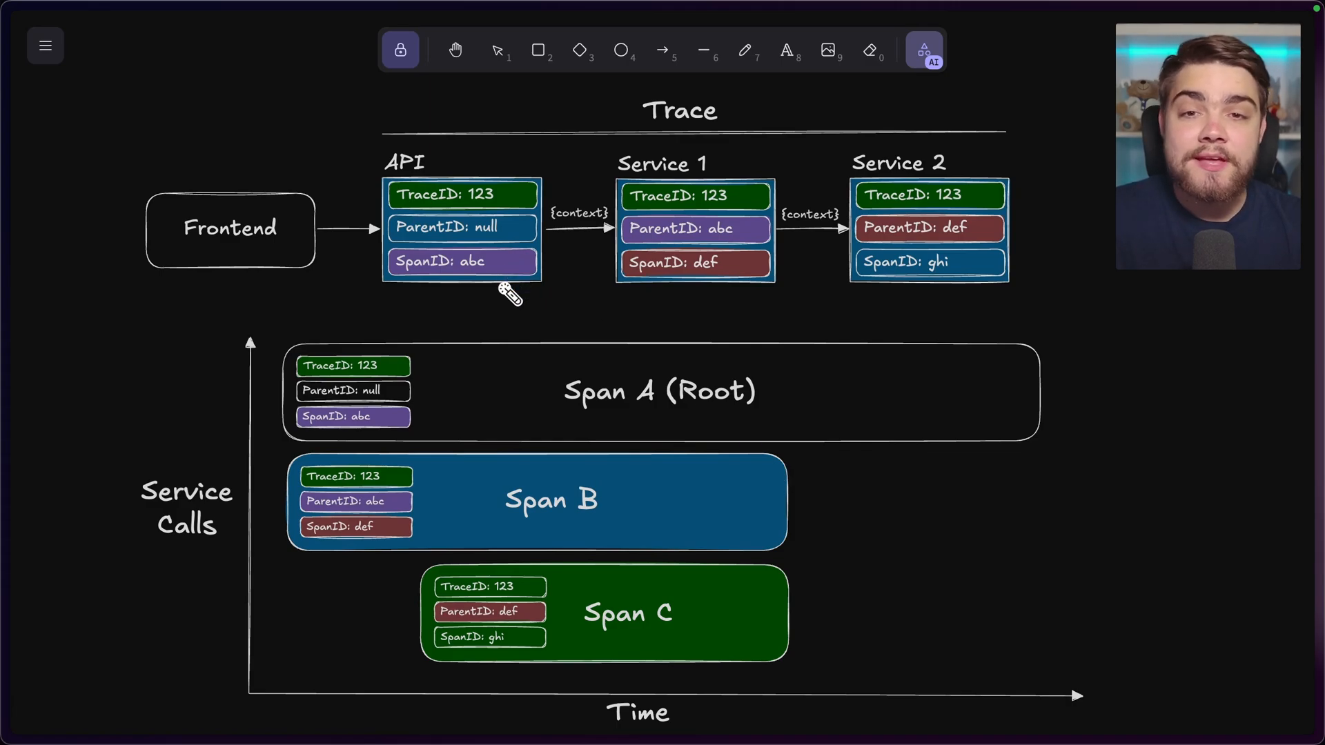
mouse_move(374, 227)
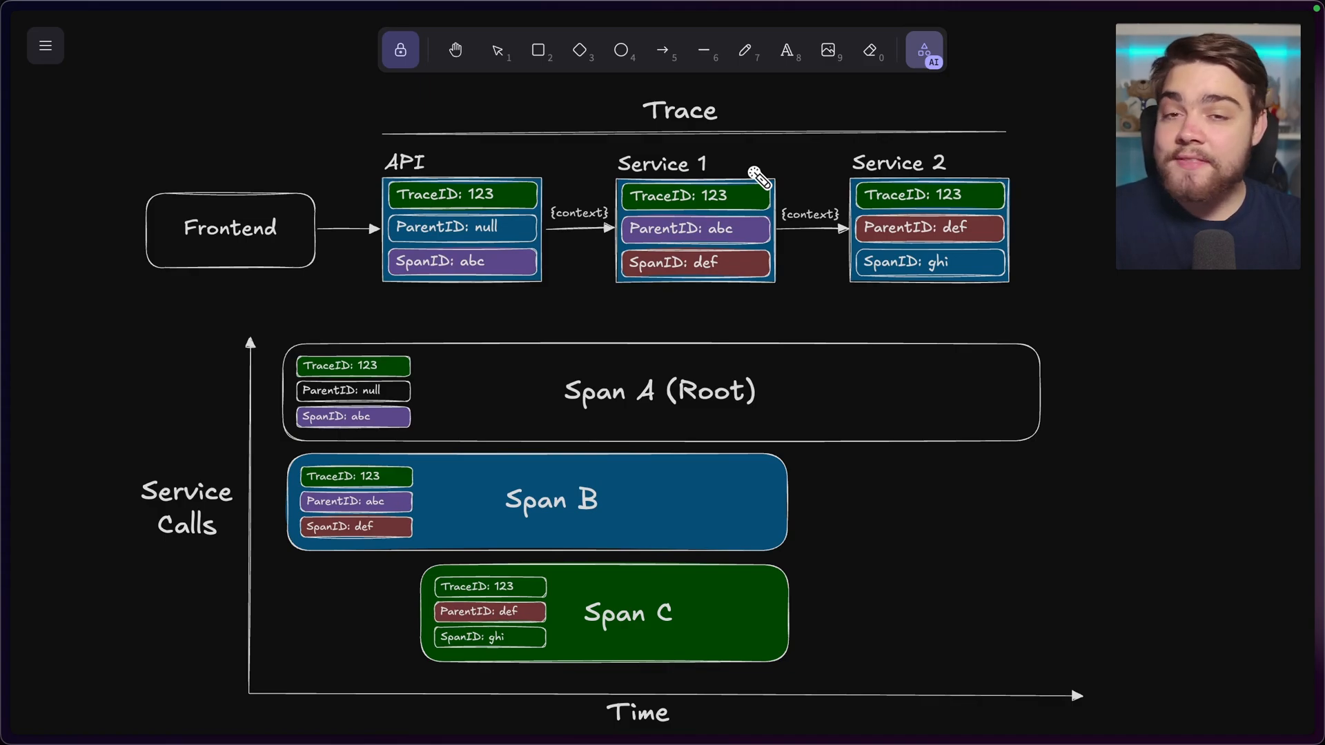
Pan across to the trace diagram with nested spans A, B and C.
drag(601, 247, 722, 244)
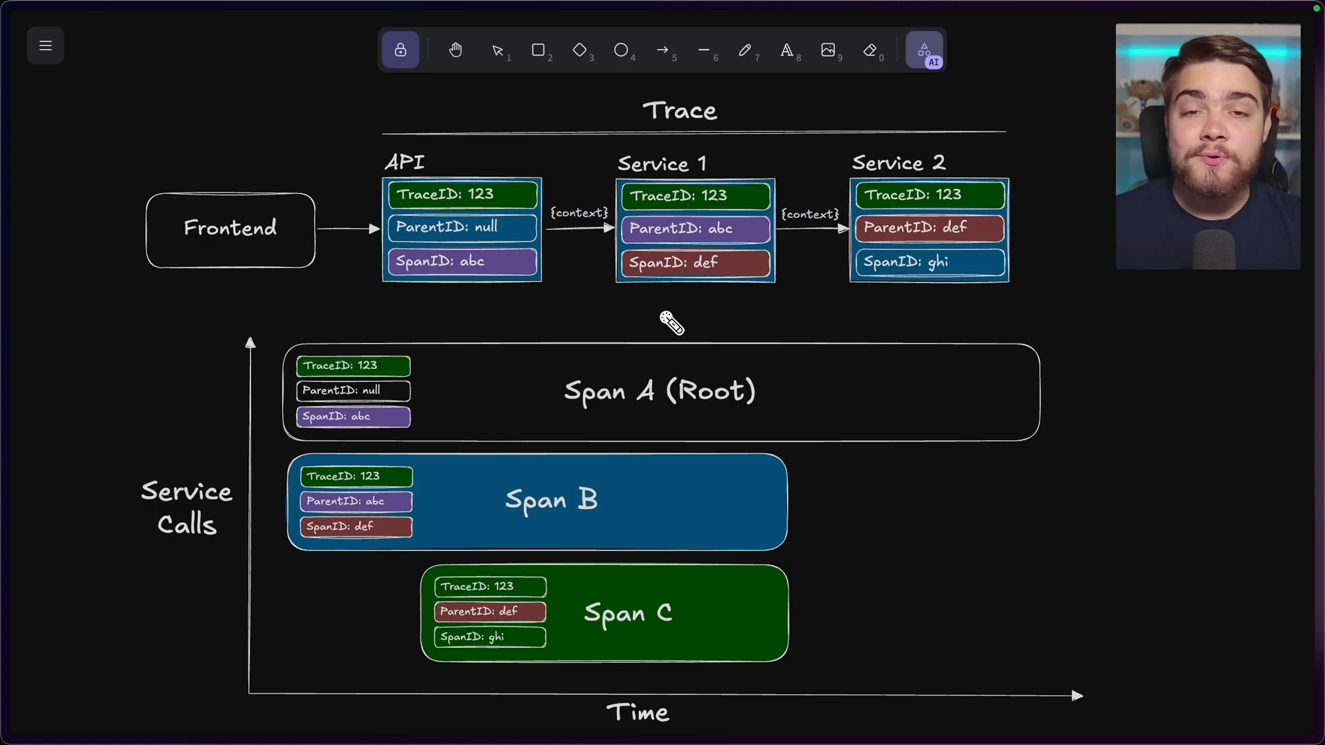
mouse_move(452, 237)
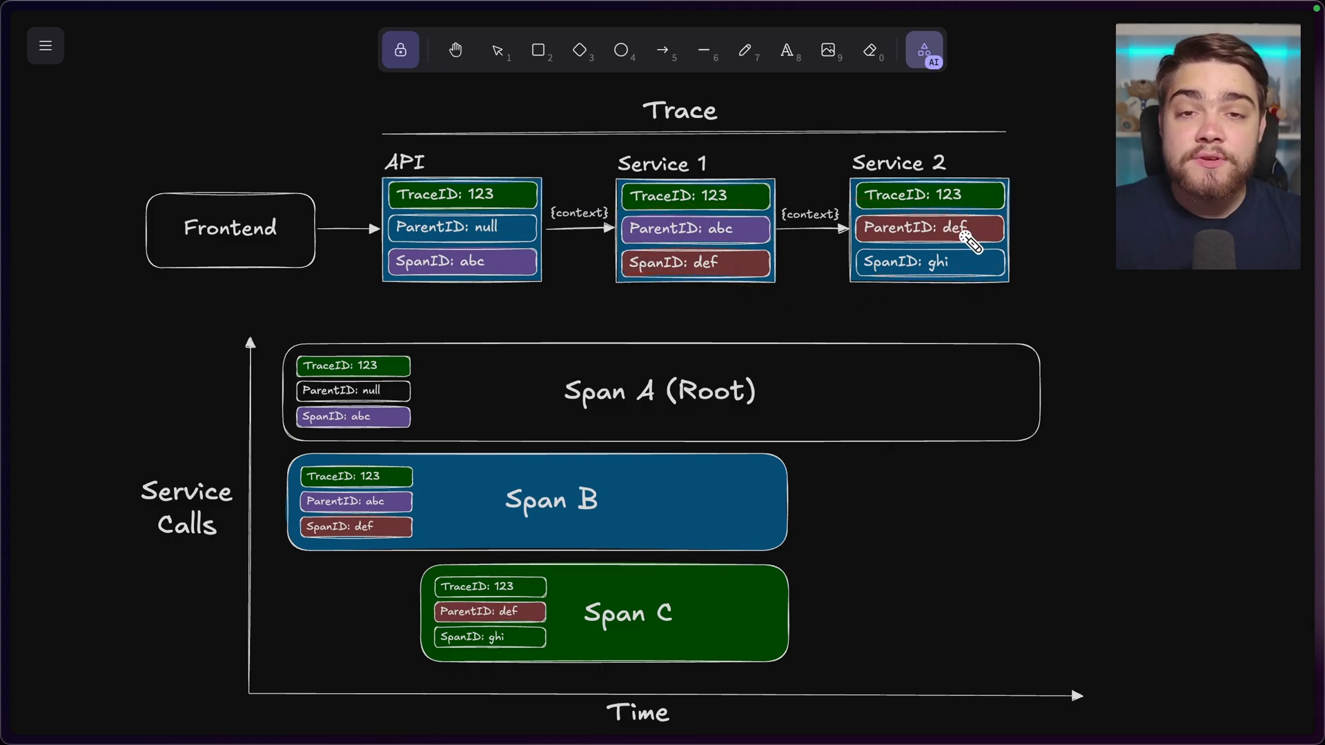
mouse_move(817, 272)
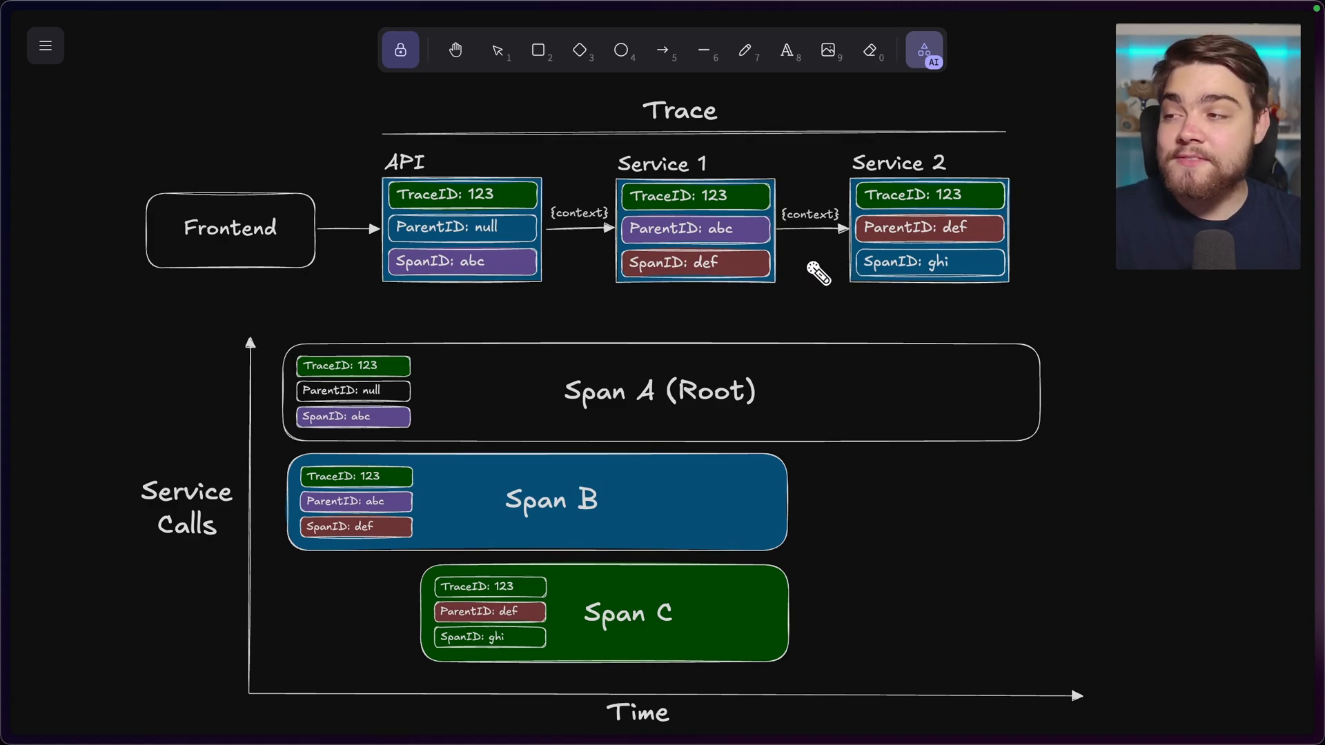
mouse_move(764, 296)
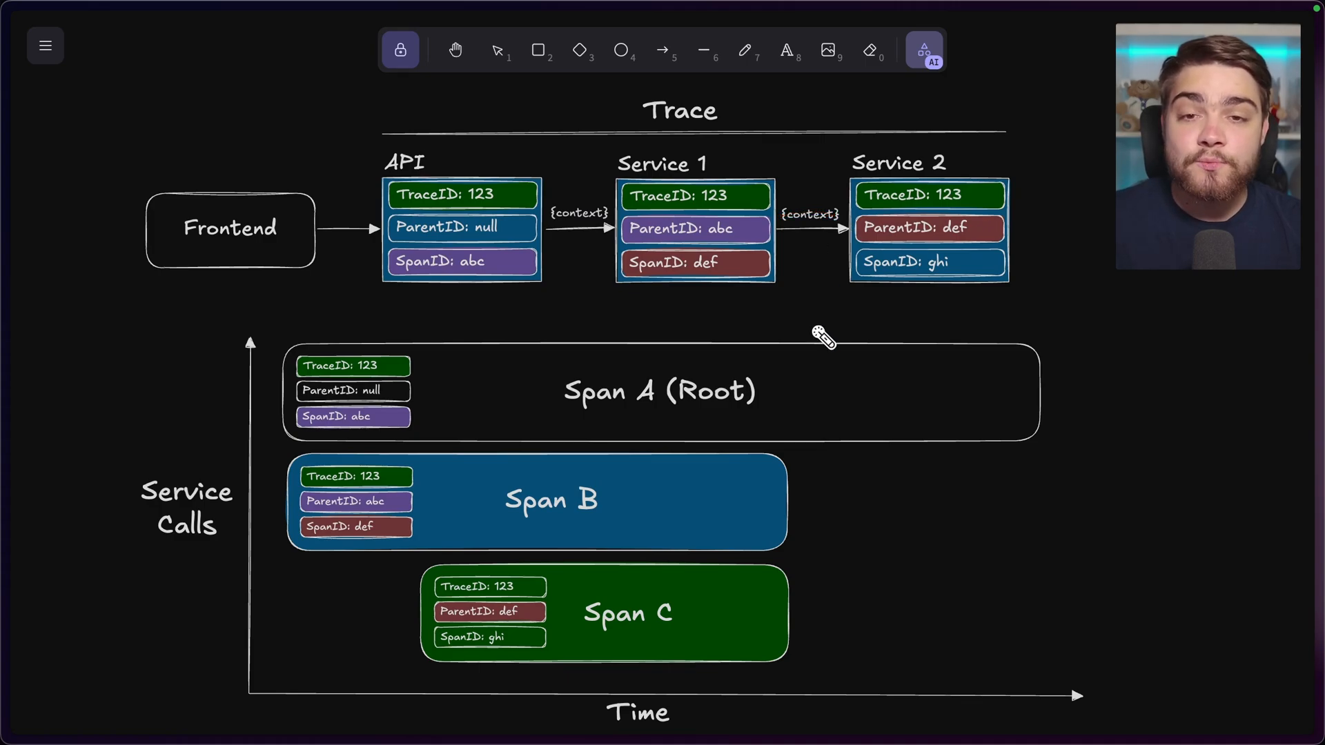
mouse_move(443, 423)
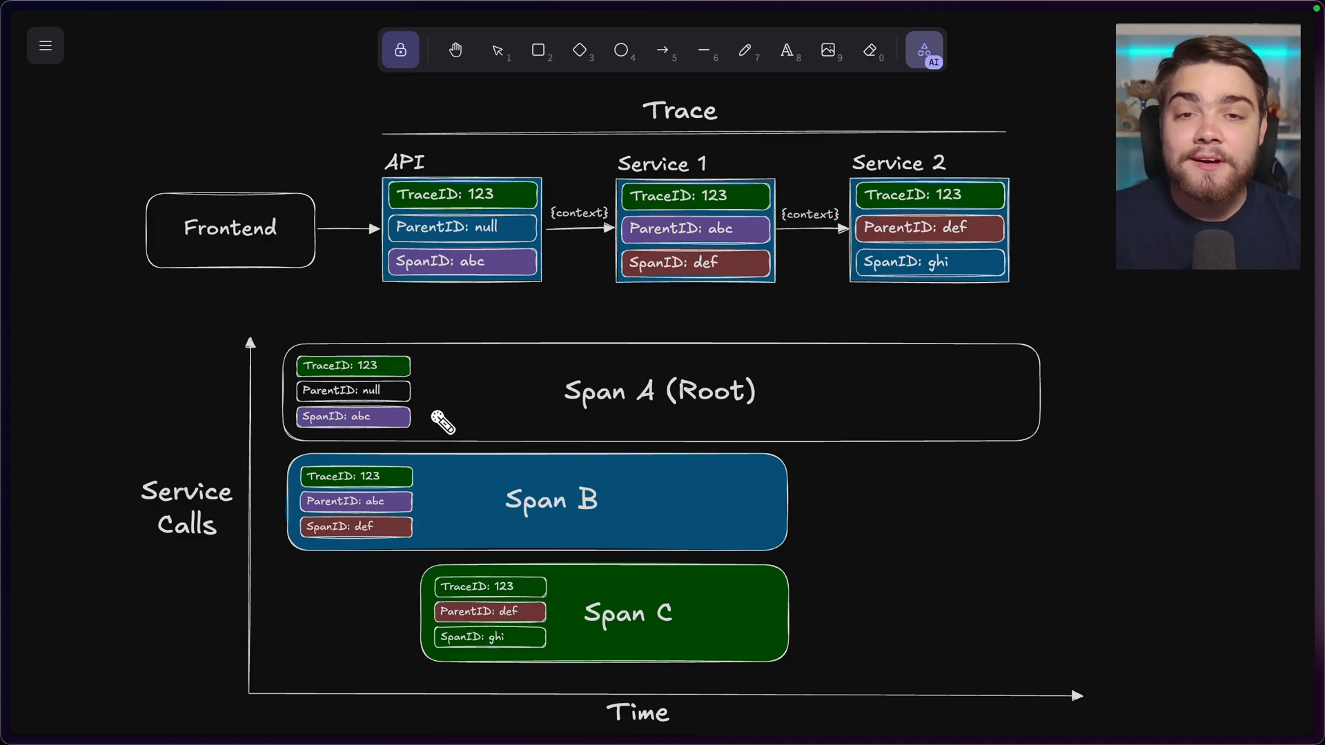
drag(554, 411, 640, 408)
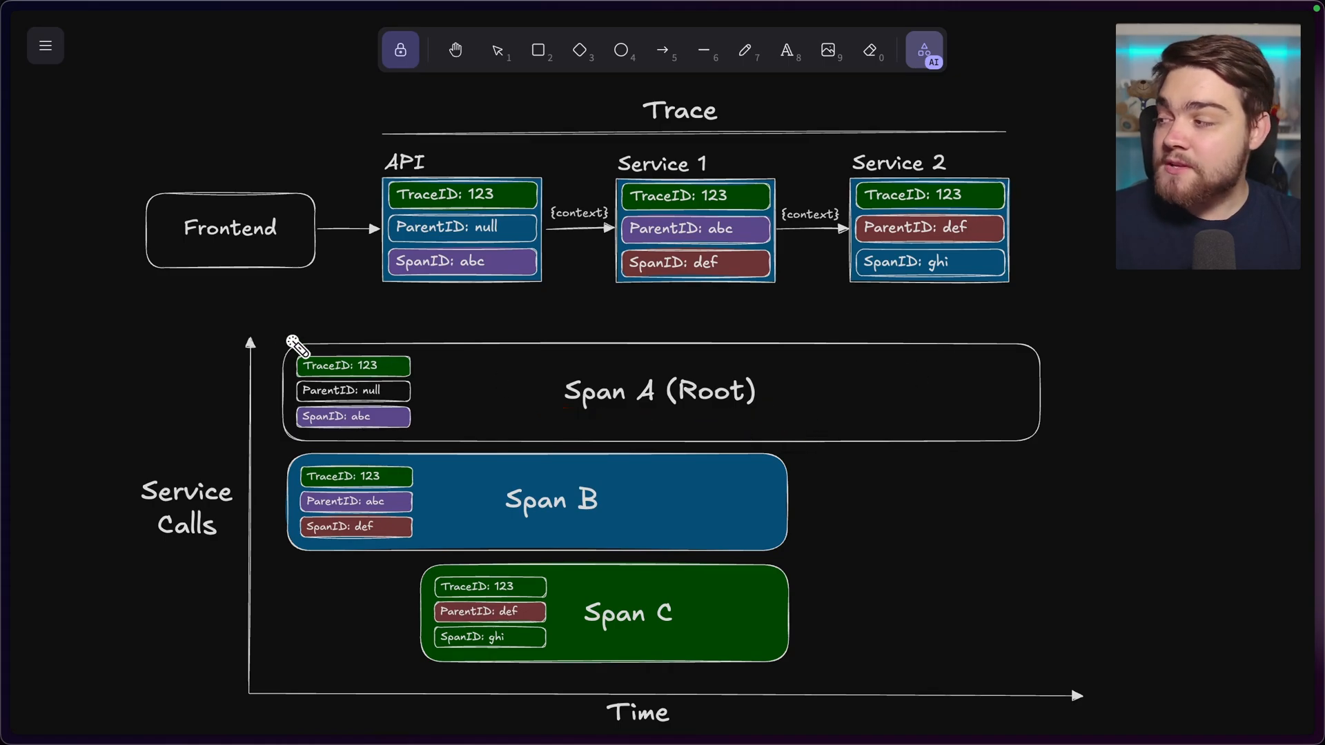
drag(1055, 304, 955, 479)
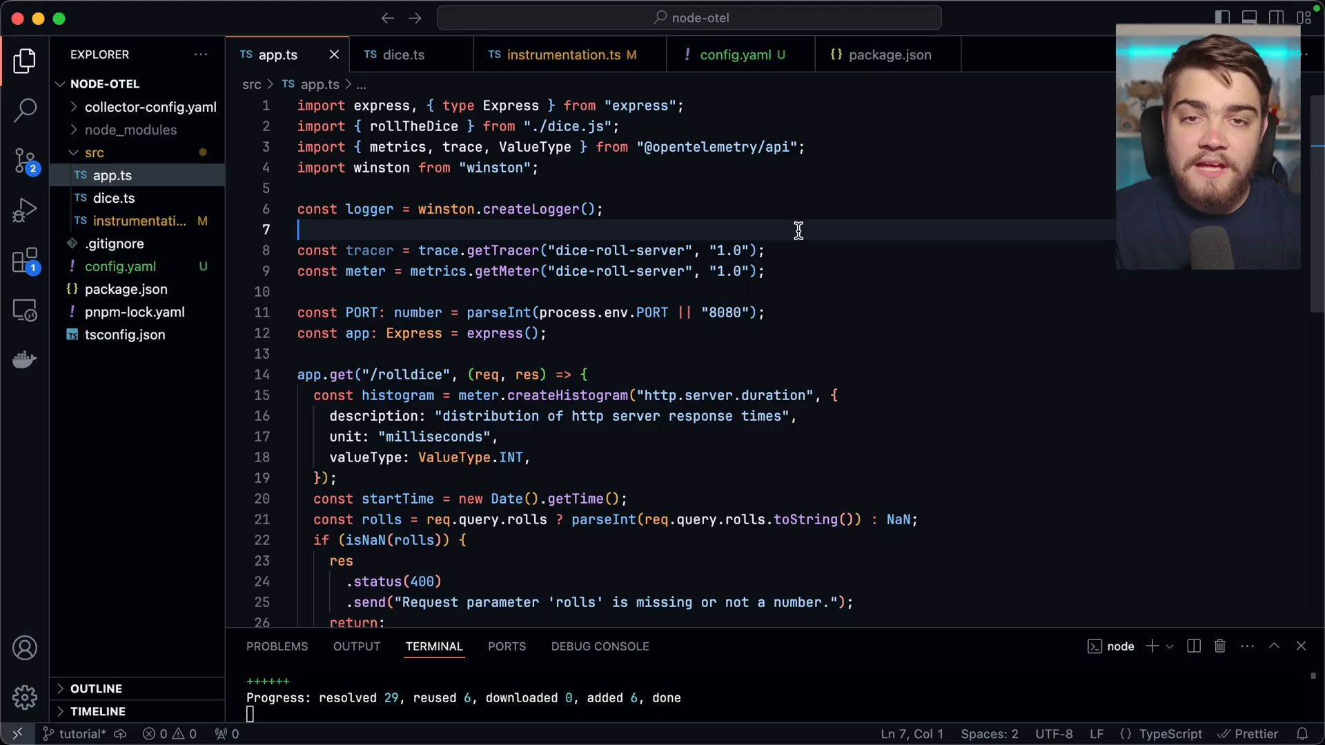
mouse_move(628, 380)
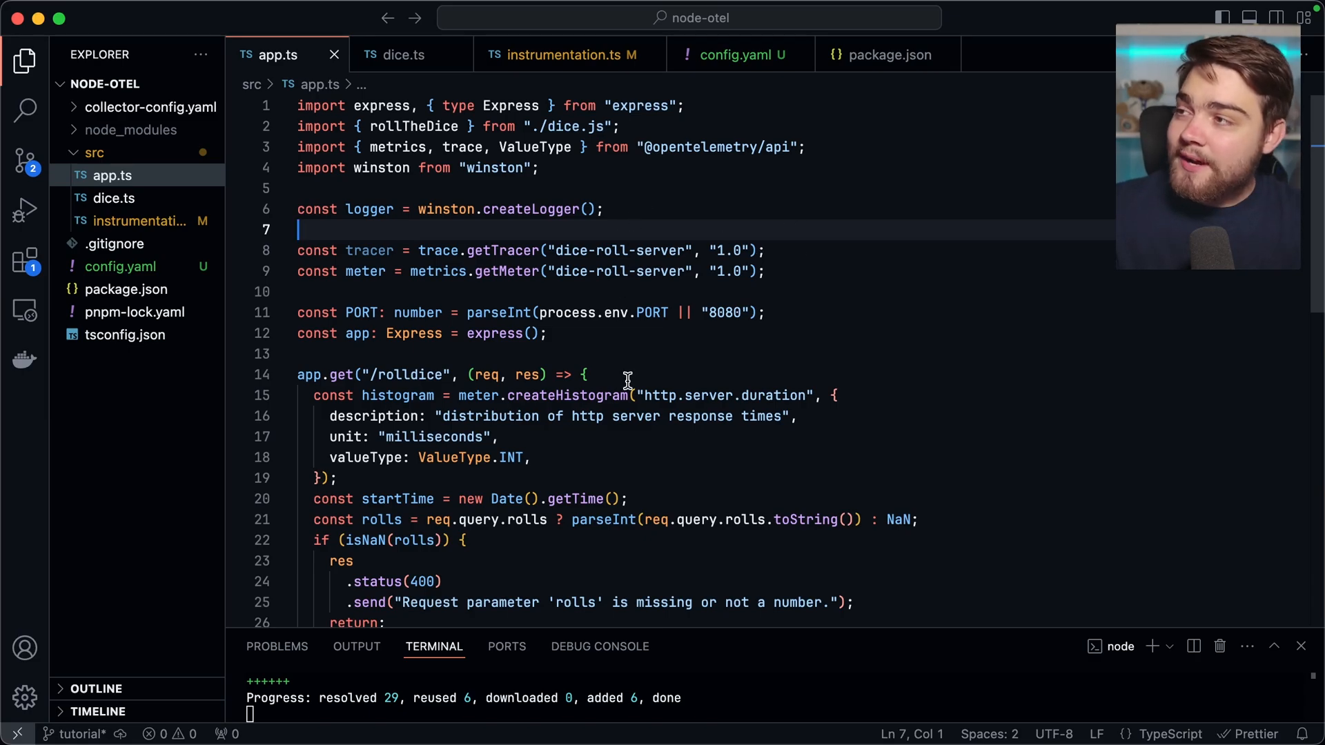
Scroll through app.ts, view instrumentation.ts, then bring up the collector's config.yaml.
scroll(down, 3)
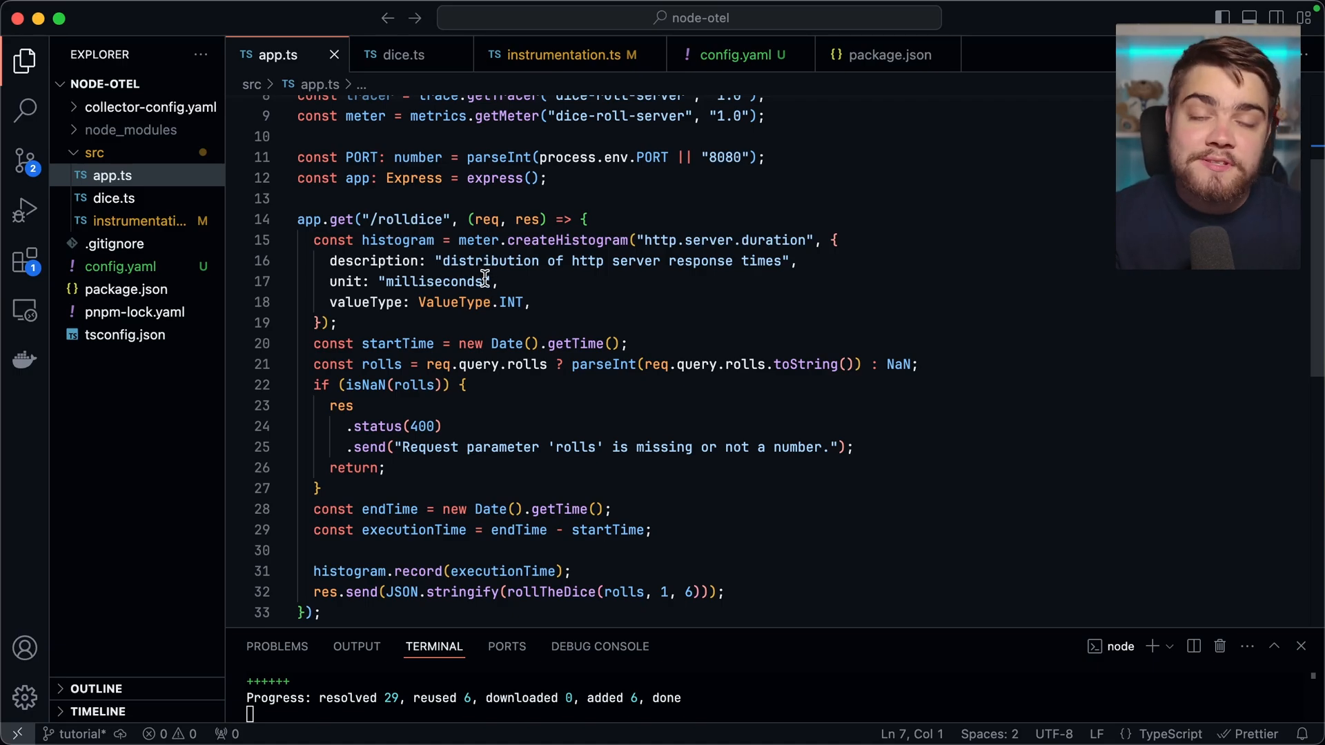
mouse_move(454, 302)
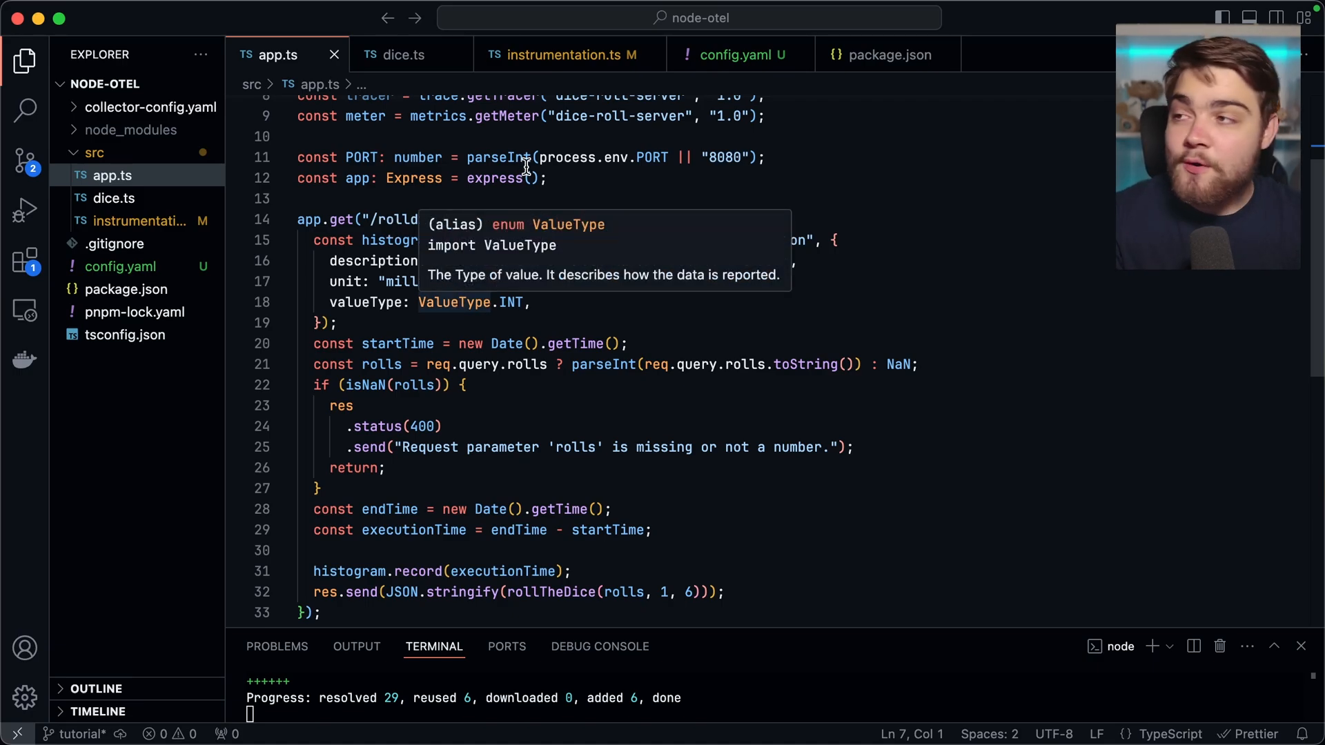
click(565, 54)
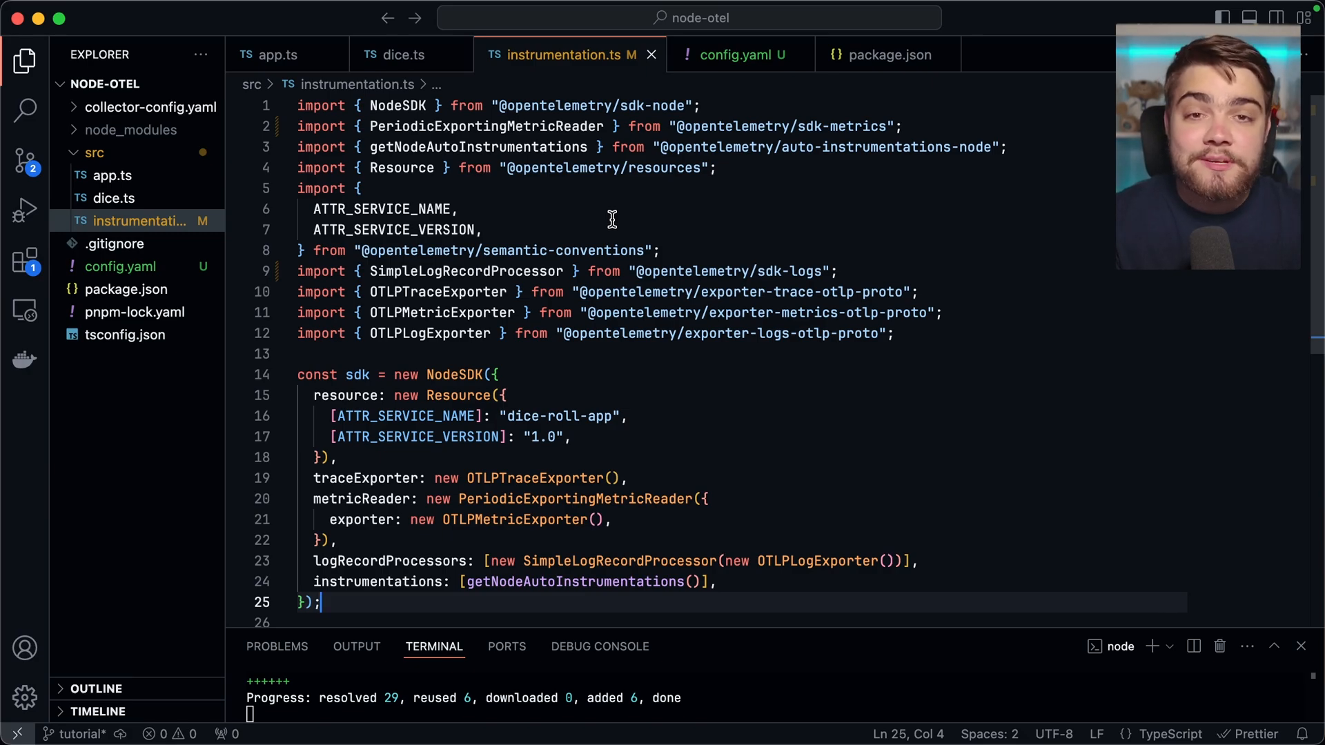
mouse_move(607, 222)
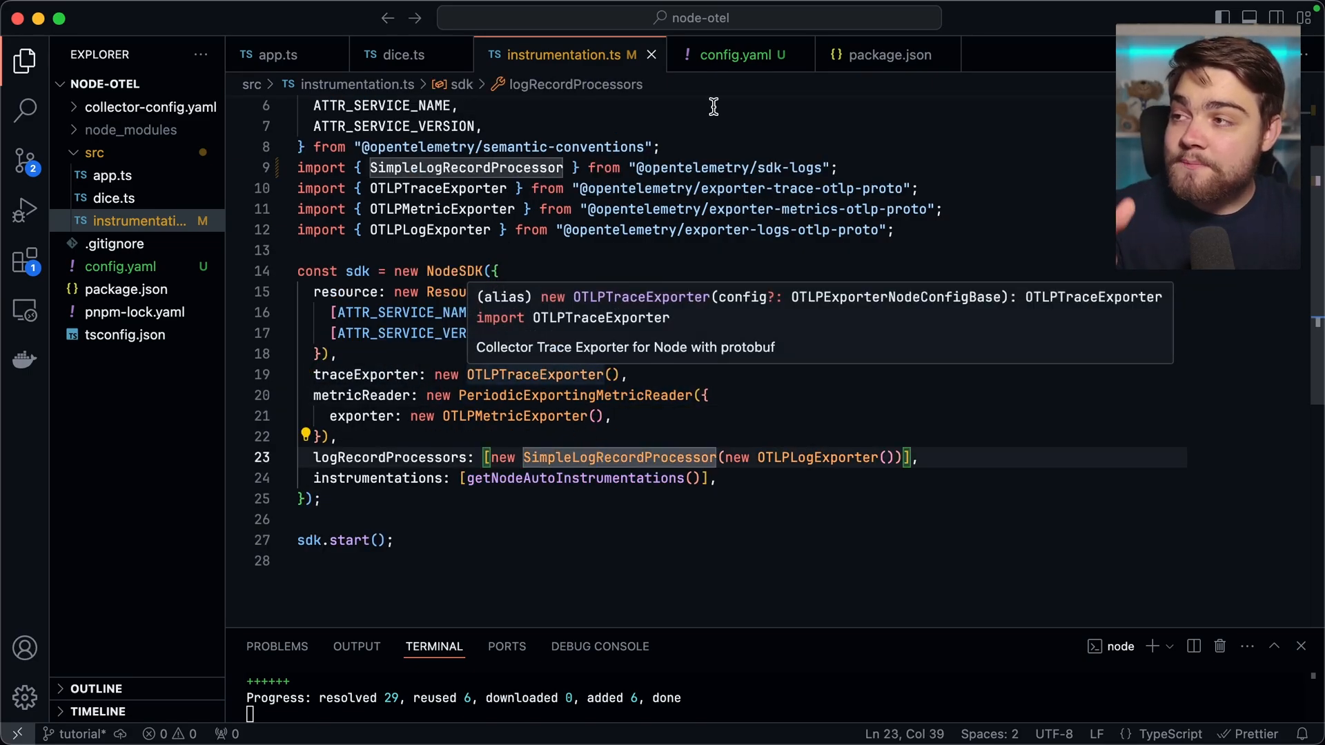
click(735, 56)
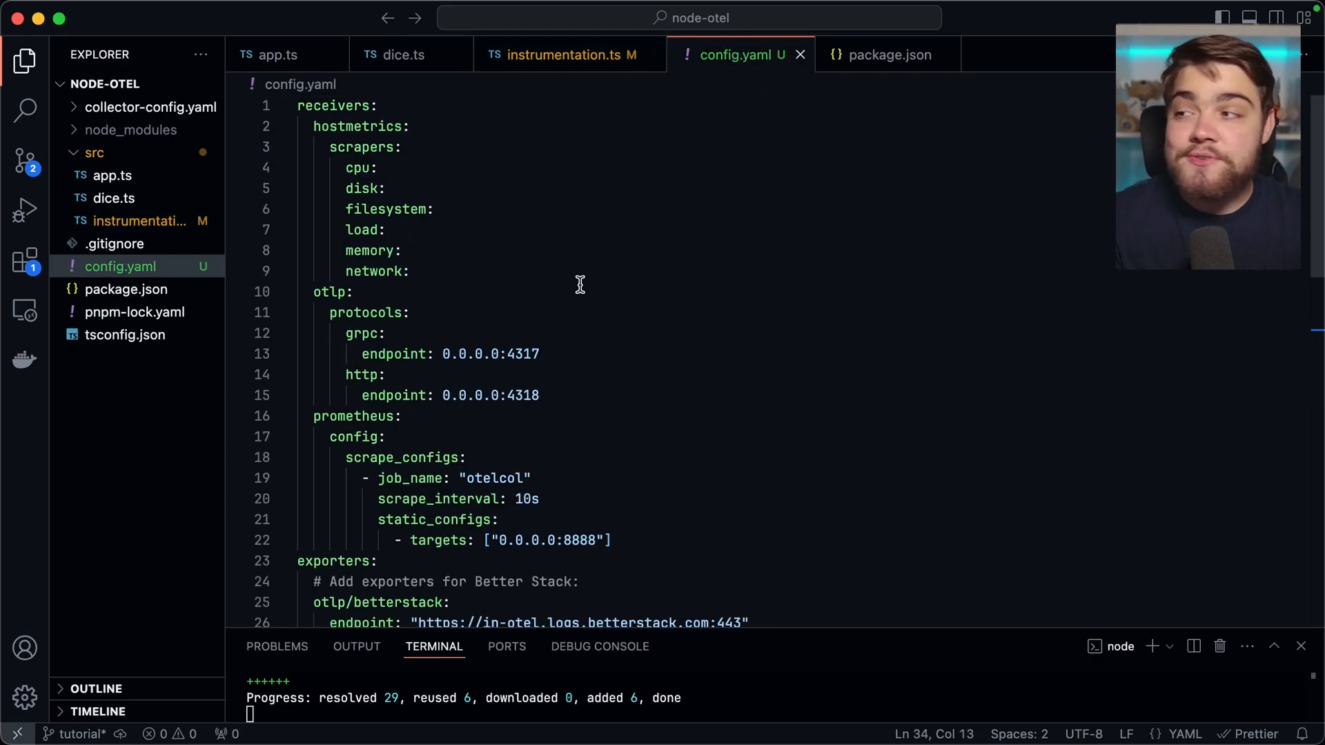
Scroll config.yaml to the otlphttp/jaeger exporter and select batch in the traces/jaeger pipeline.
scroll(down, 3)
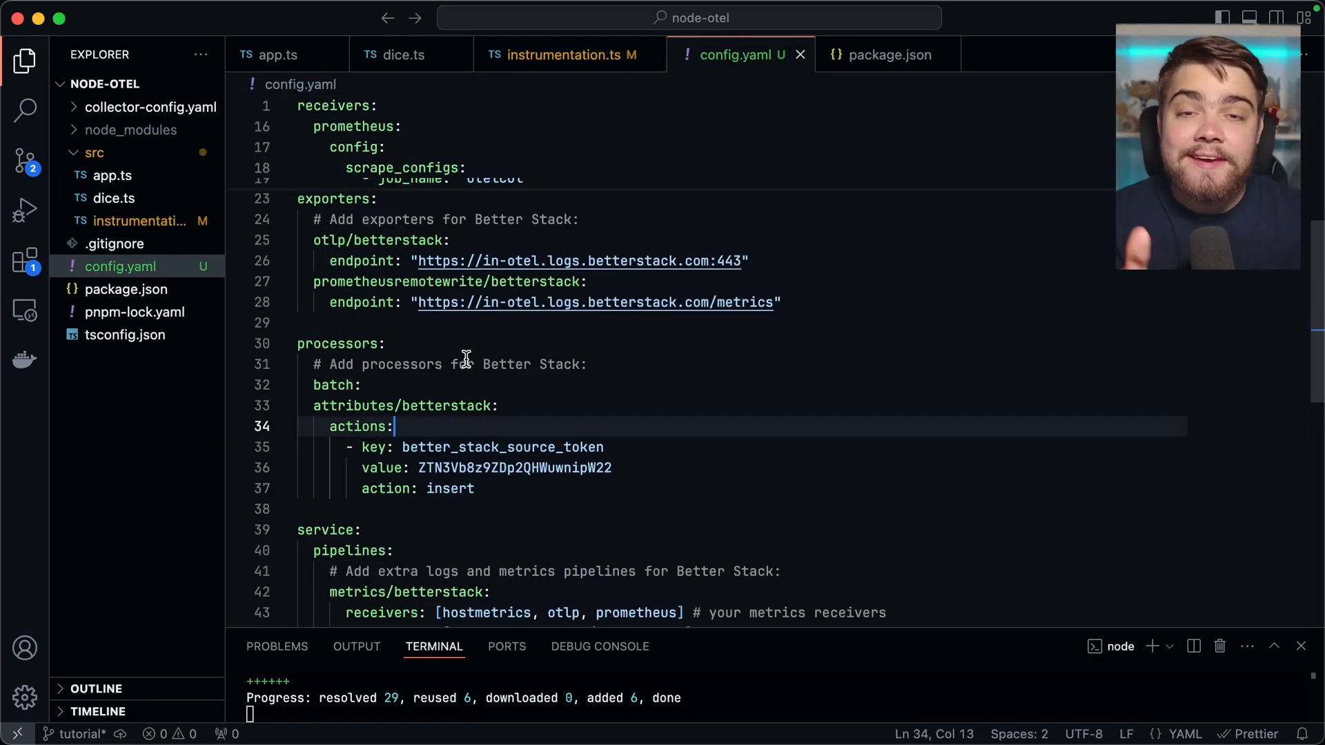
scroll(down, 3)
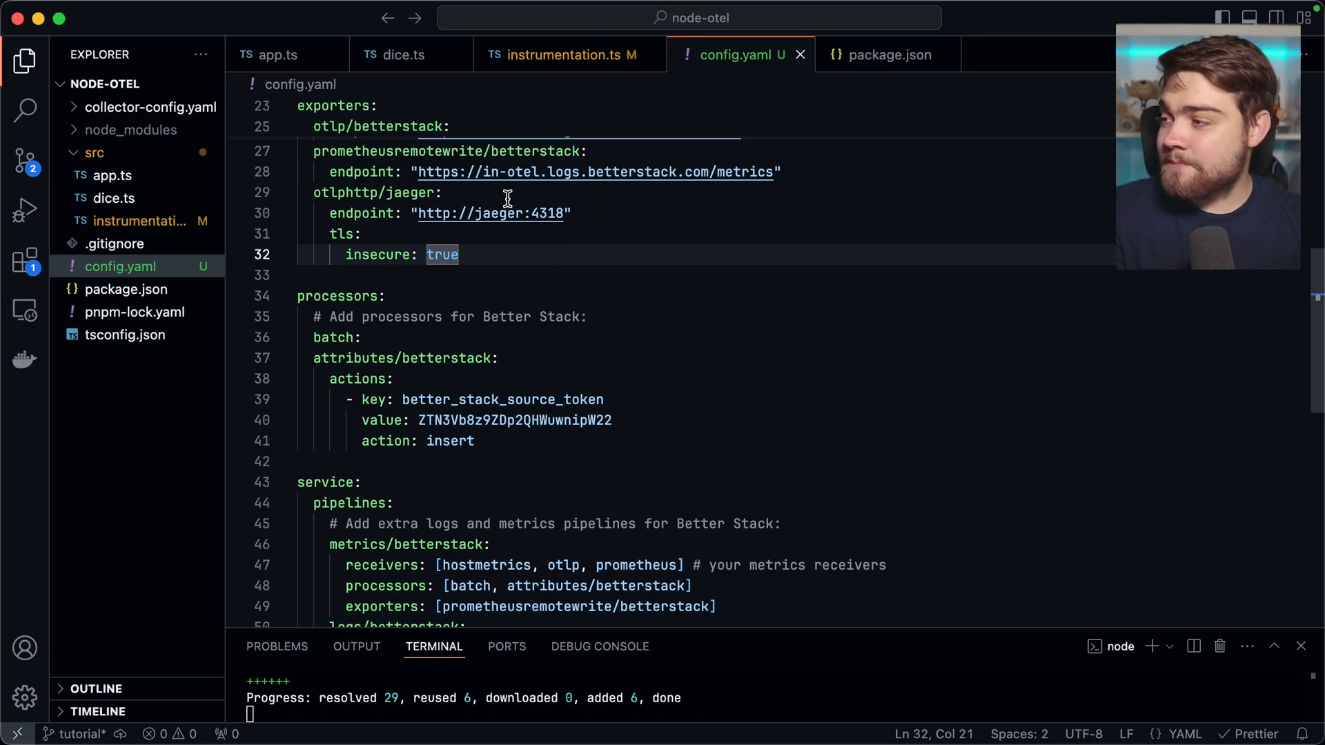
mouse_move(553, 249)
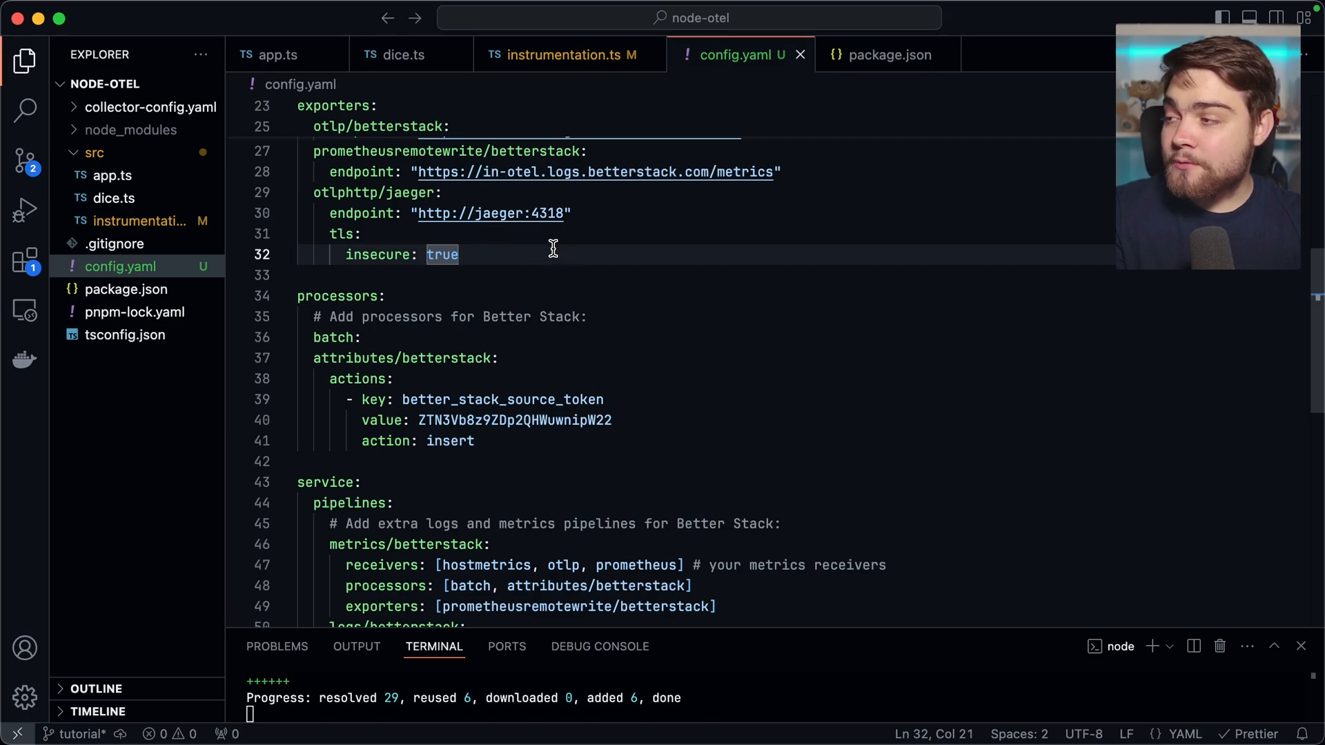
mouse_move(512, 204)
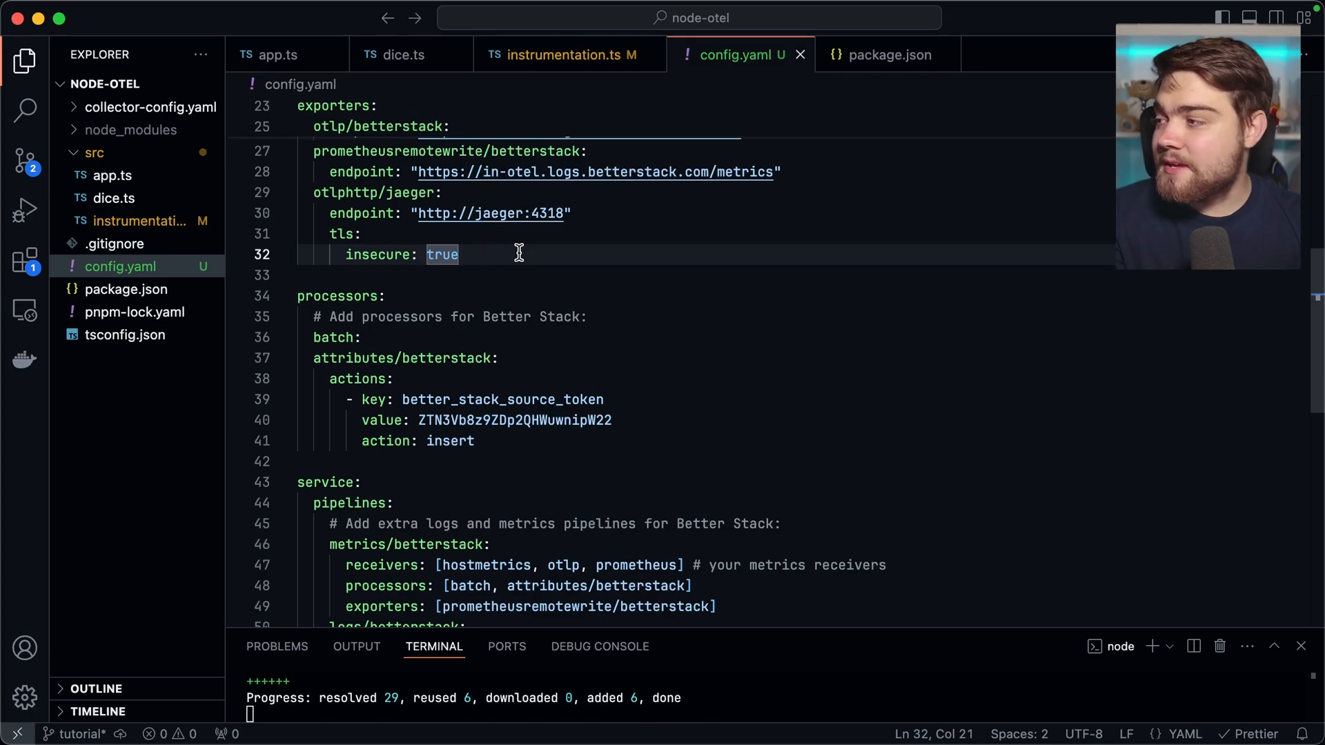
scroll(down, 3)
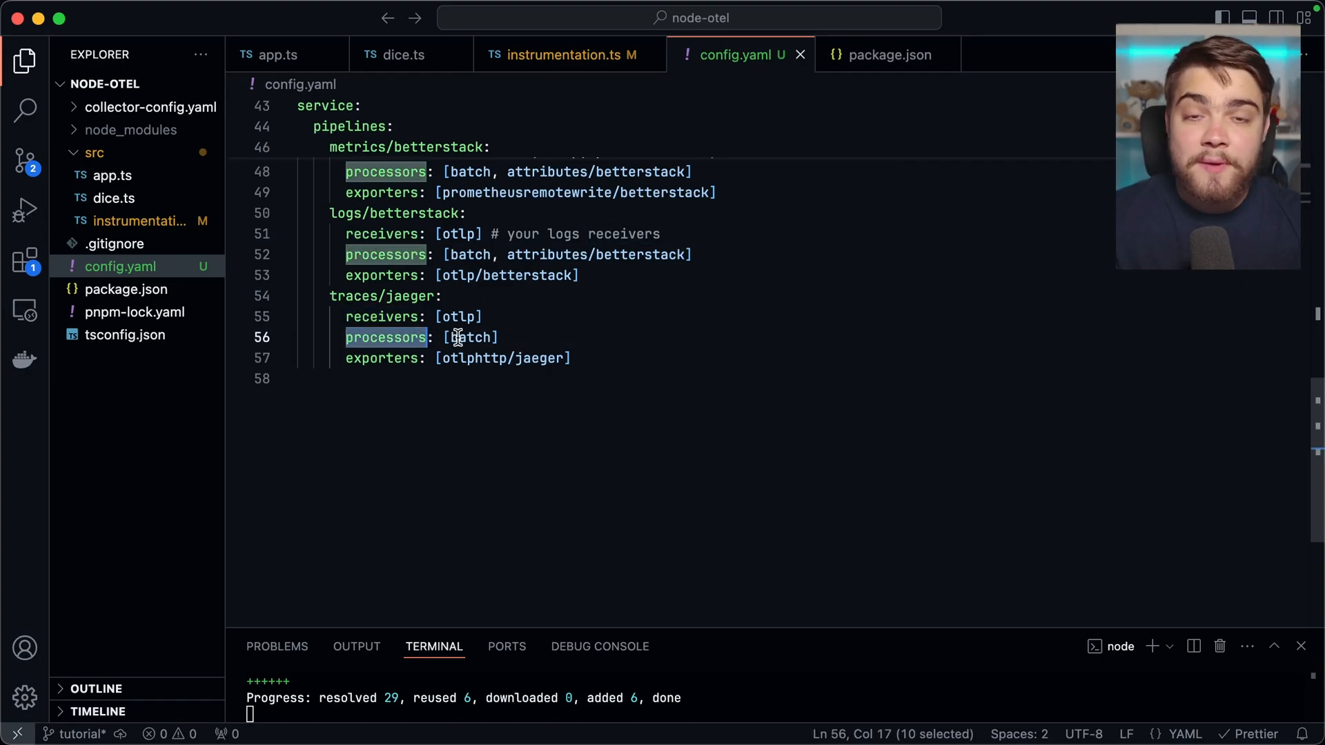
double_click(381, 359)
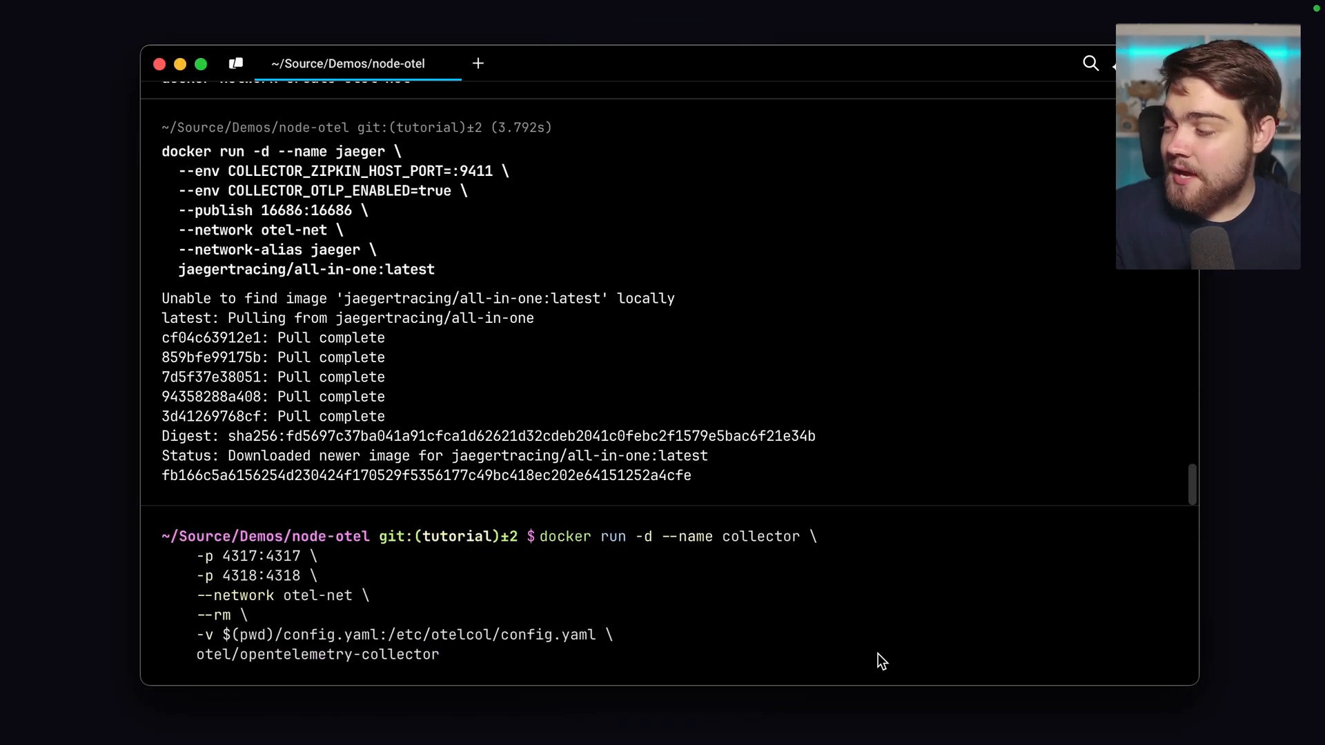
Scroll through the Terminal with the Jaeger and collector docker run commands.
scroll(down, 3)
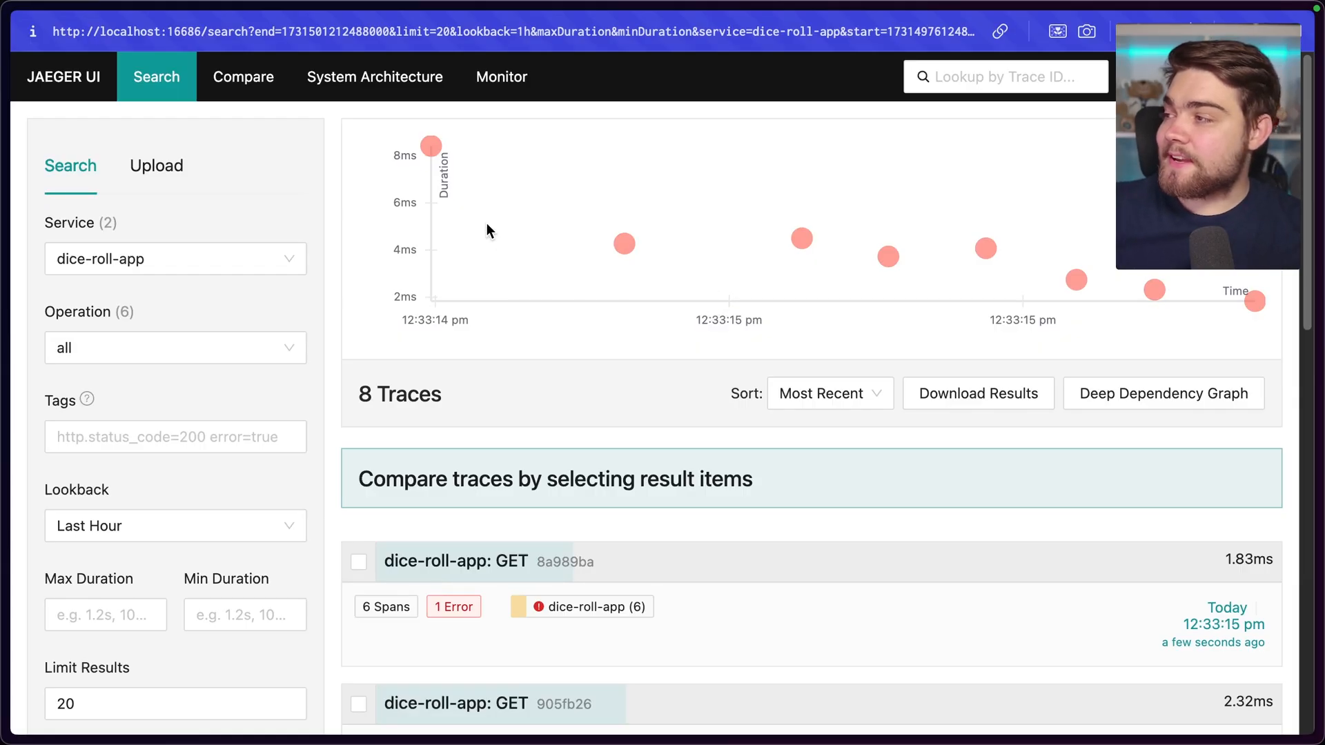
mouse_move(430, 146)
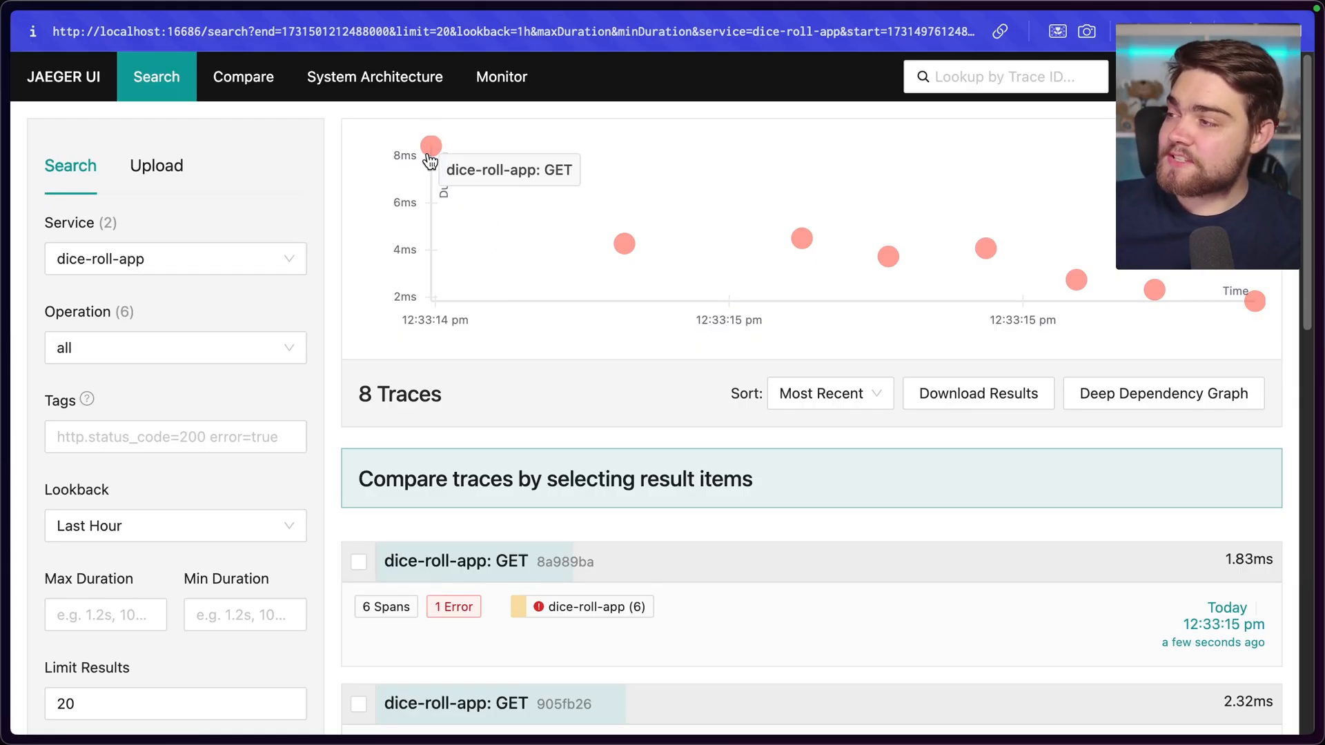
mouse_move(553, 204)
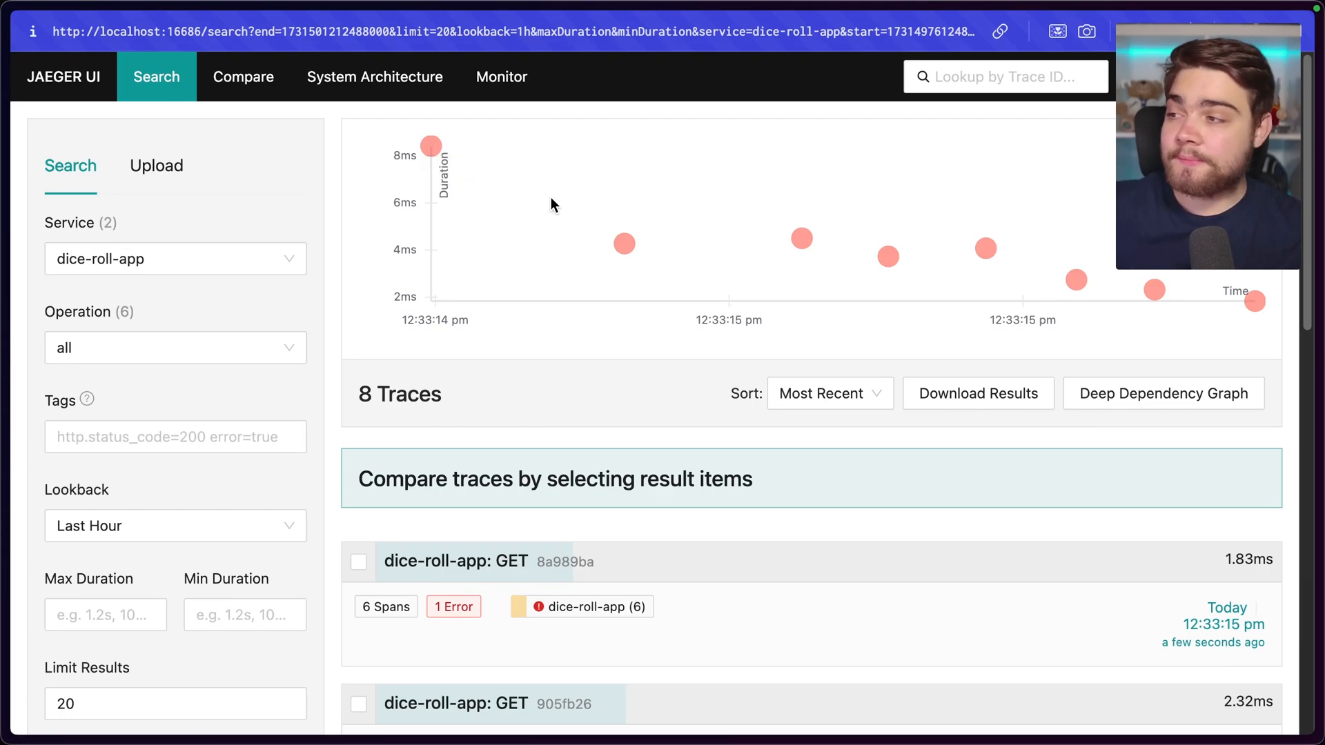
mouse_move(801, 237)
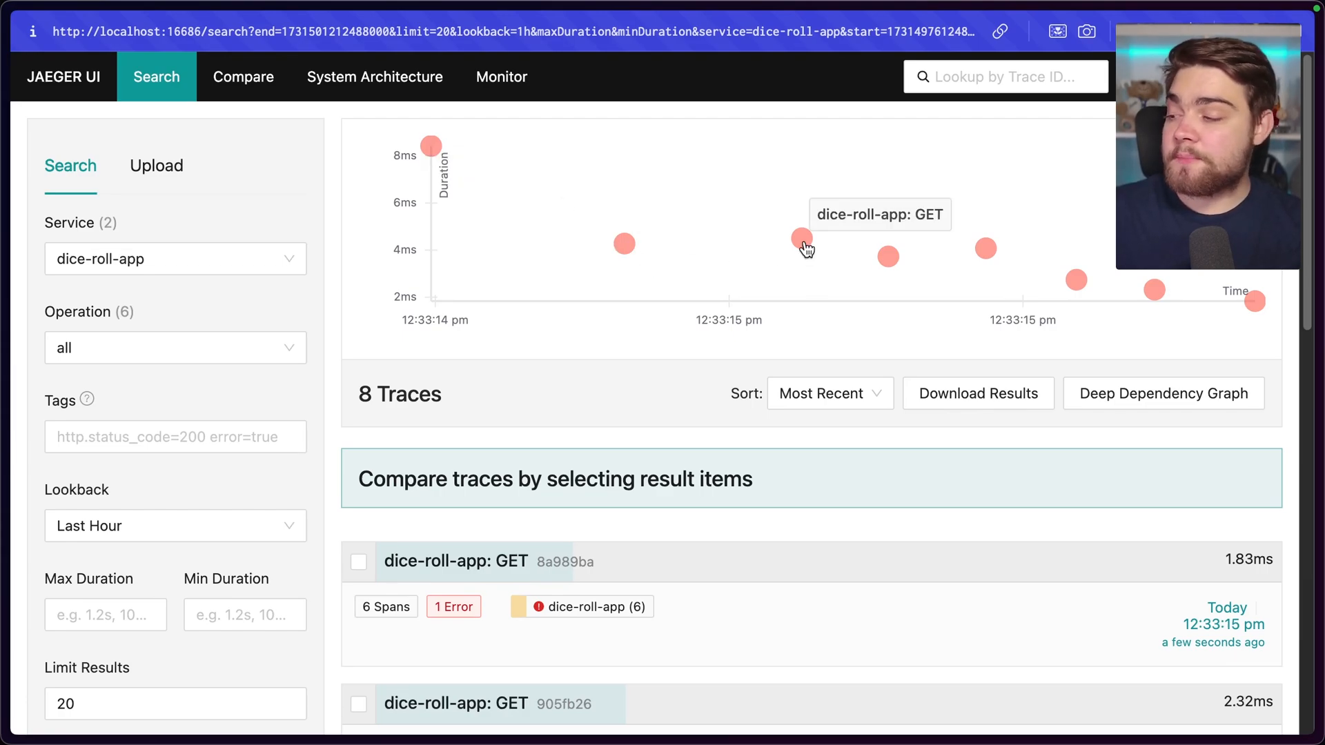
mouse_move(685, 294)
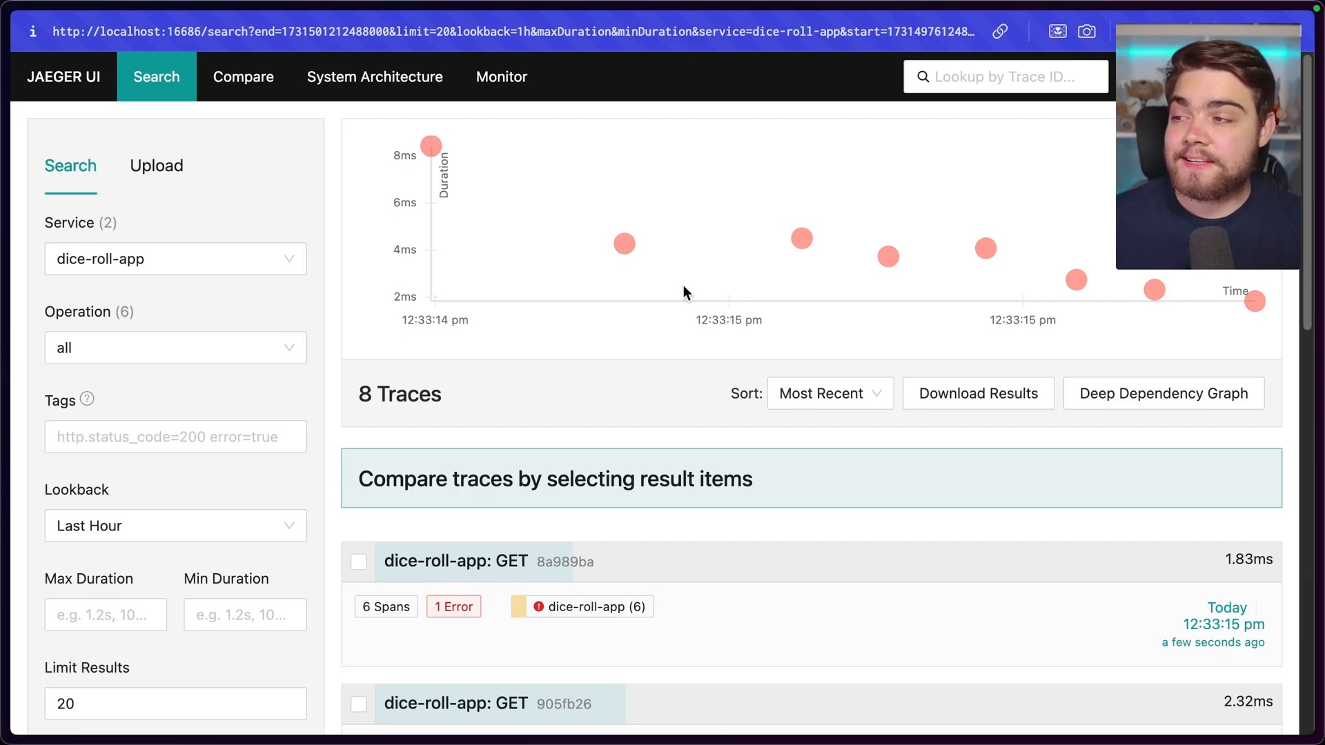
Open the first dice-roll-app GET trace to show its span waterfall.
click(456, 561)
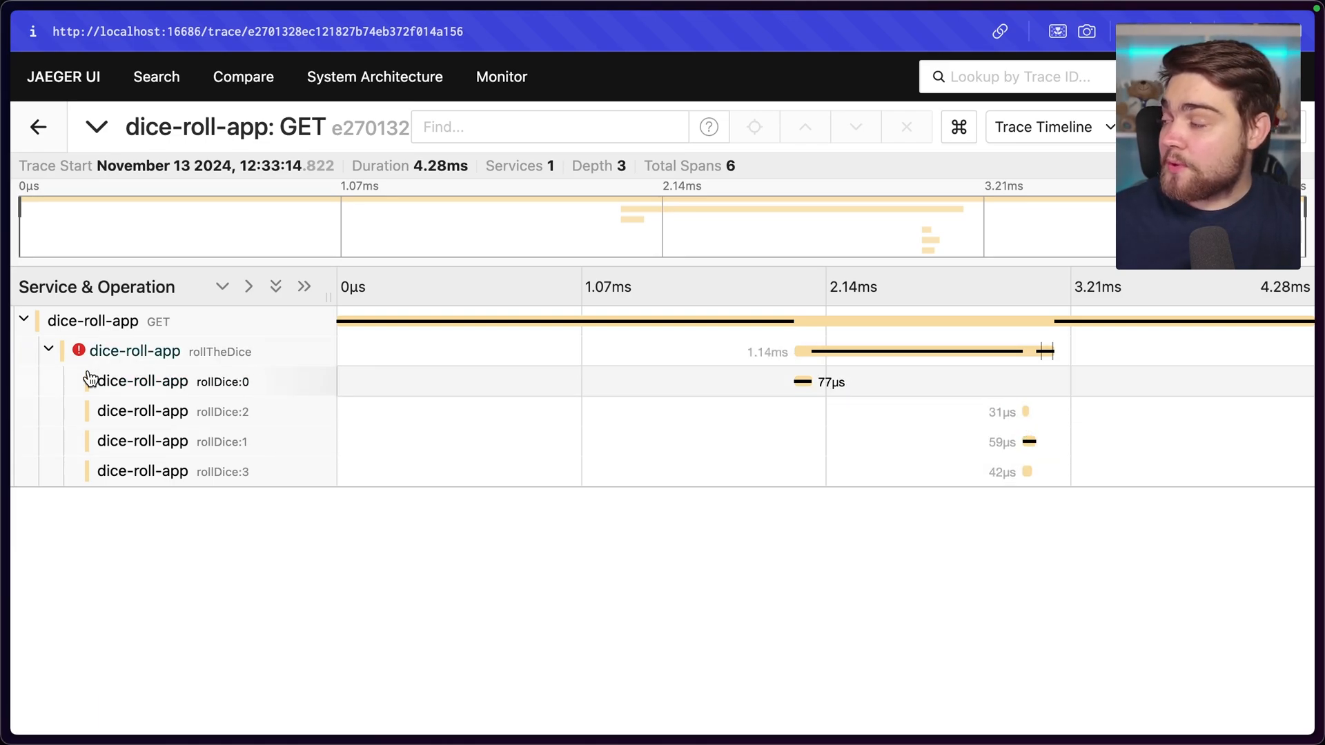
mouse_move(817, 363)
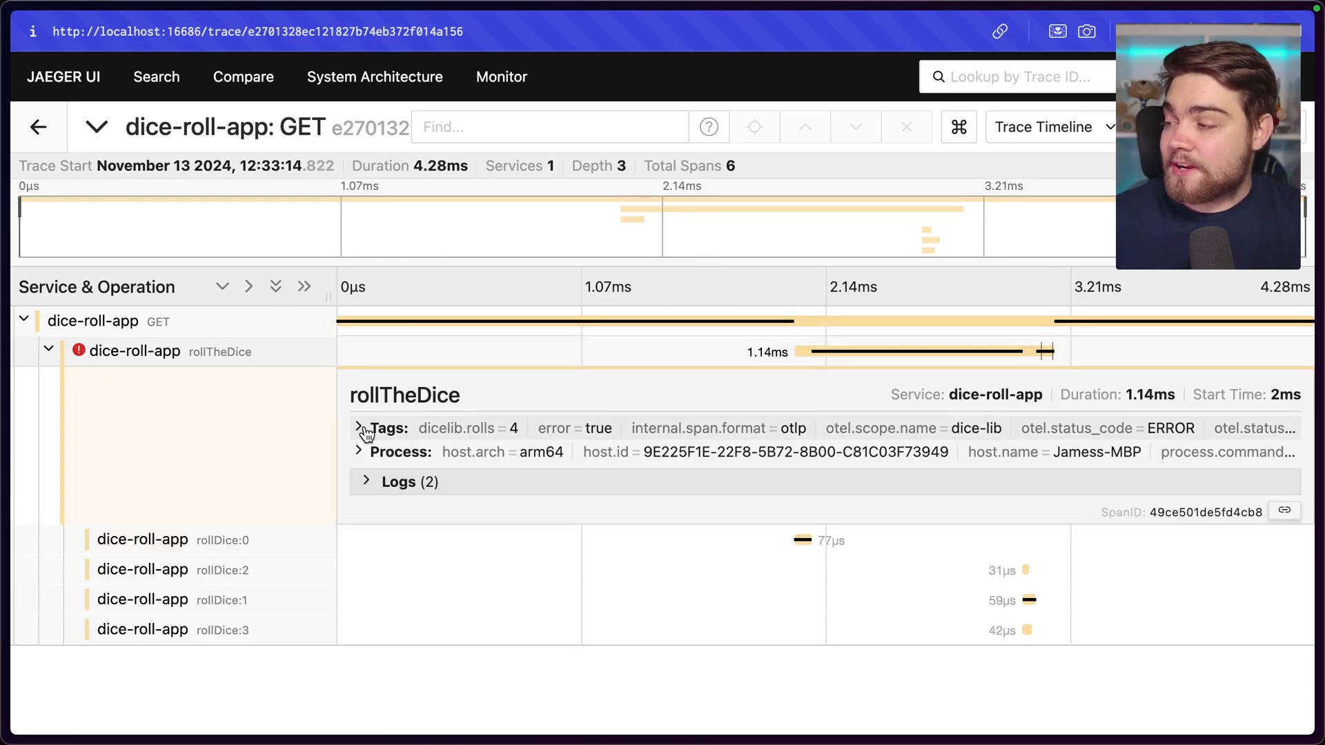
Expand rollTheDice's tags into a table, select dicelib.rolls, and scroll the tags.
click(361, 428)
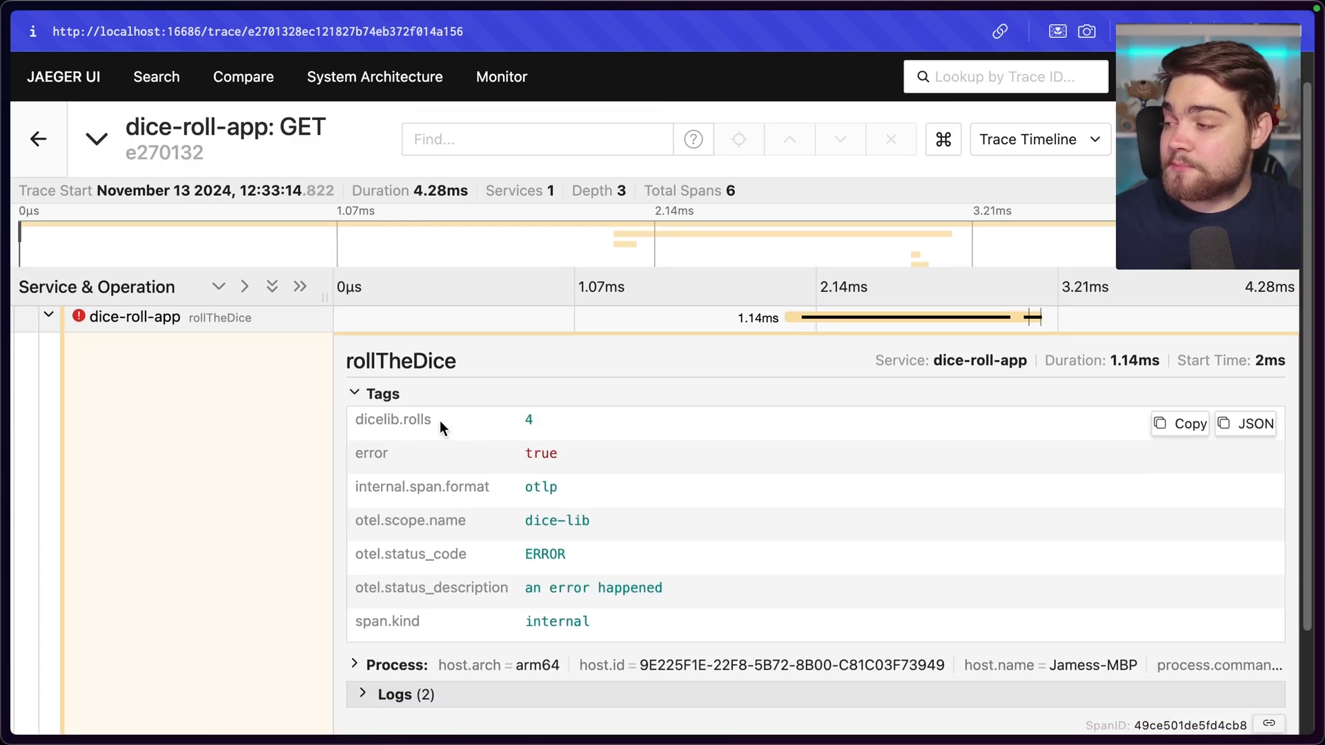
double_click(392, 419)
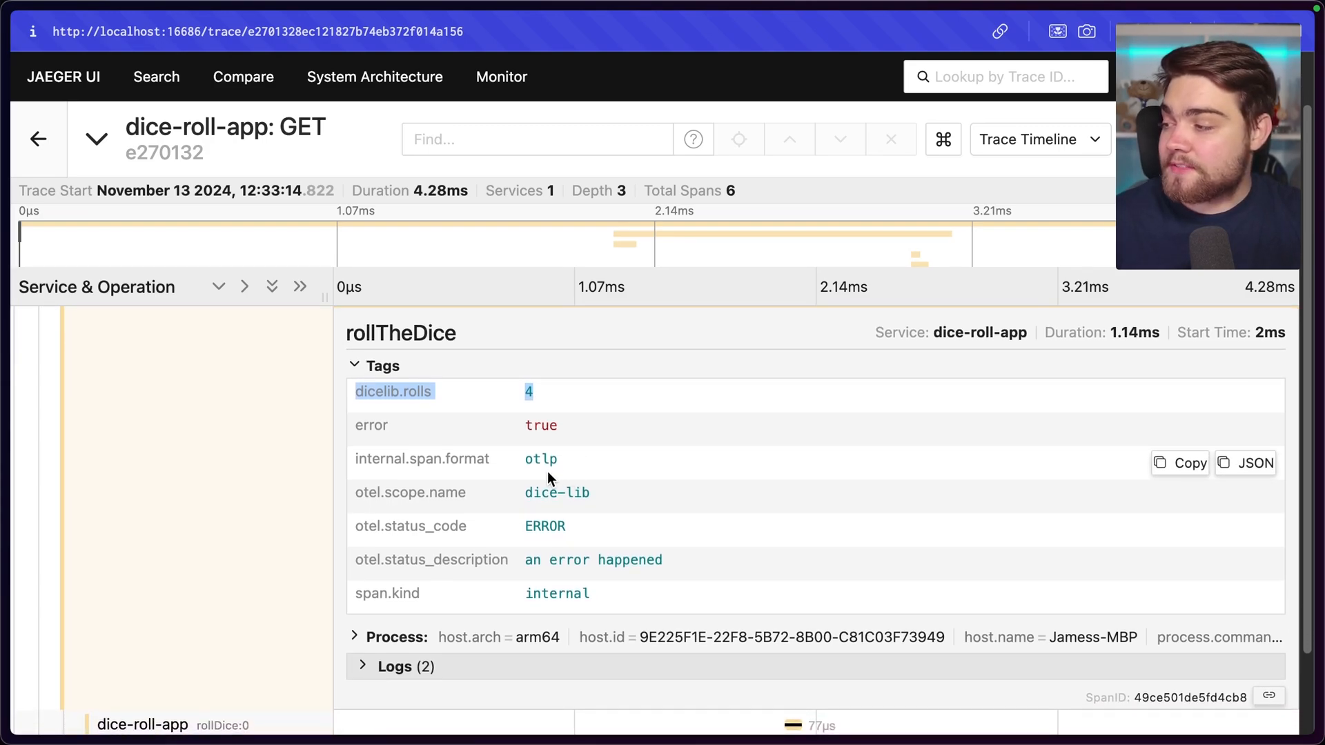
scroll(down, 3)
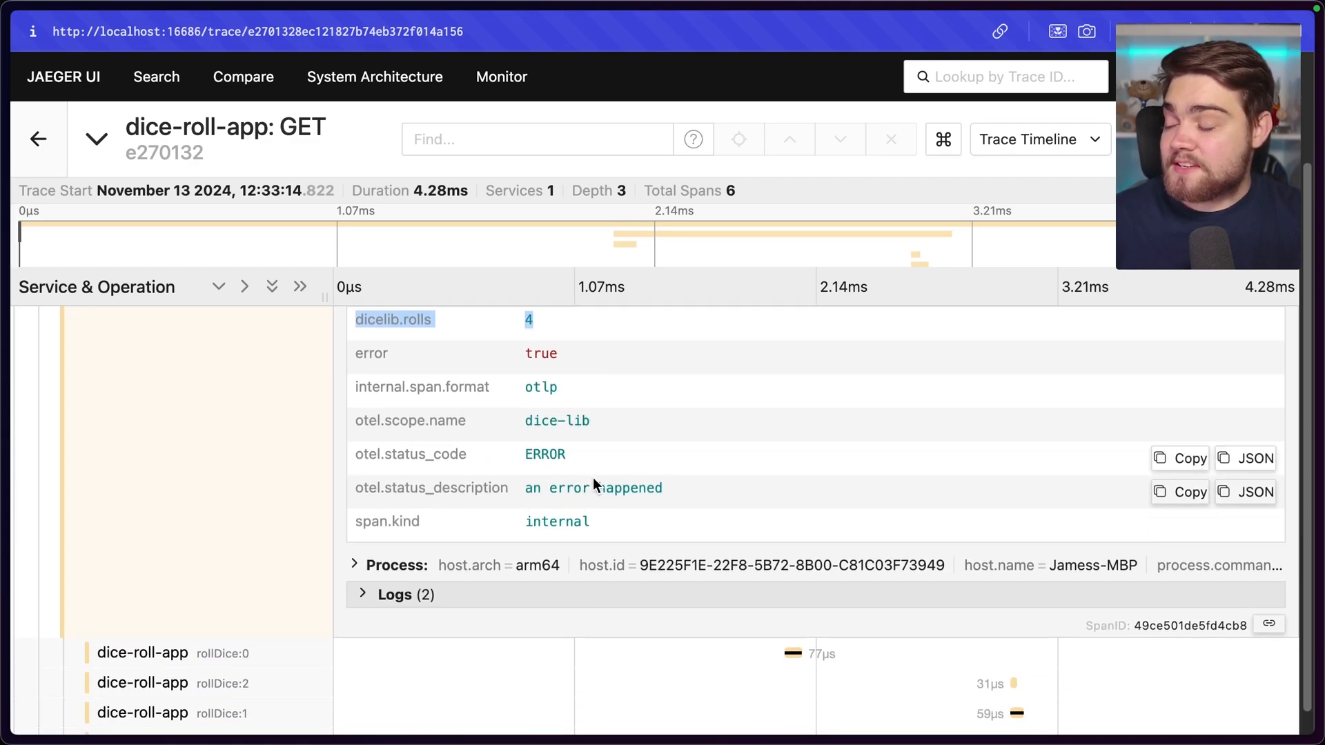
Expand the span's two logs and scroll to the 3.13 ms exception entry.
click(392, 594)
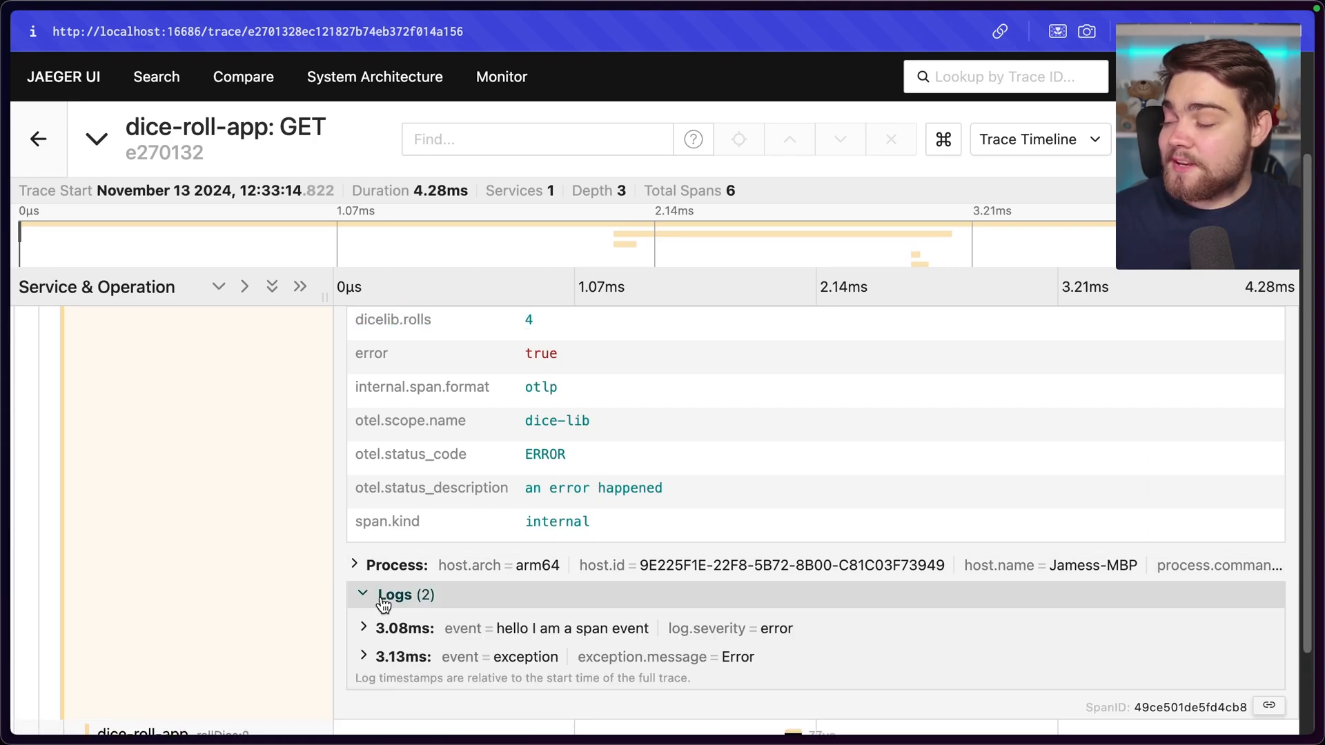
scroll(down, 3)
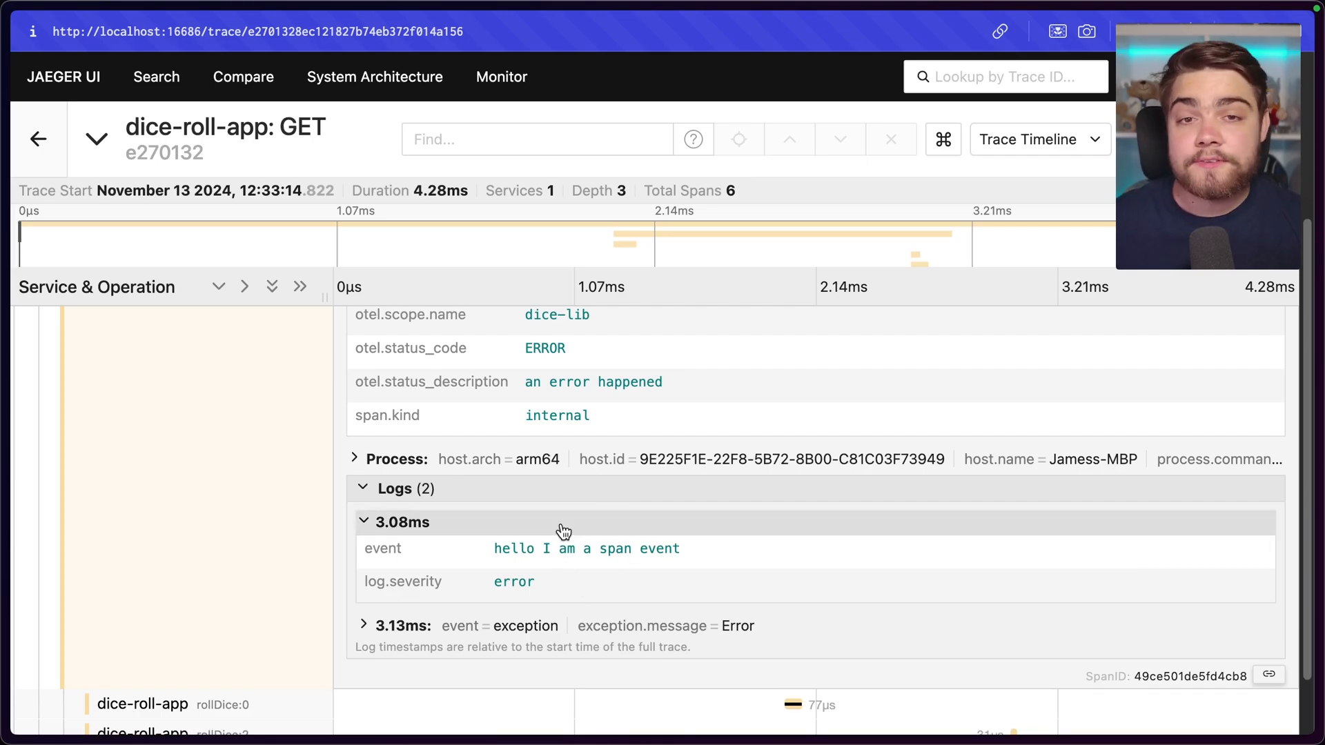
scroll(down, 3)
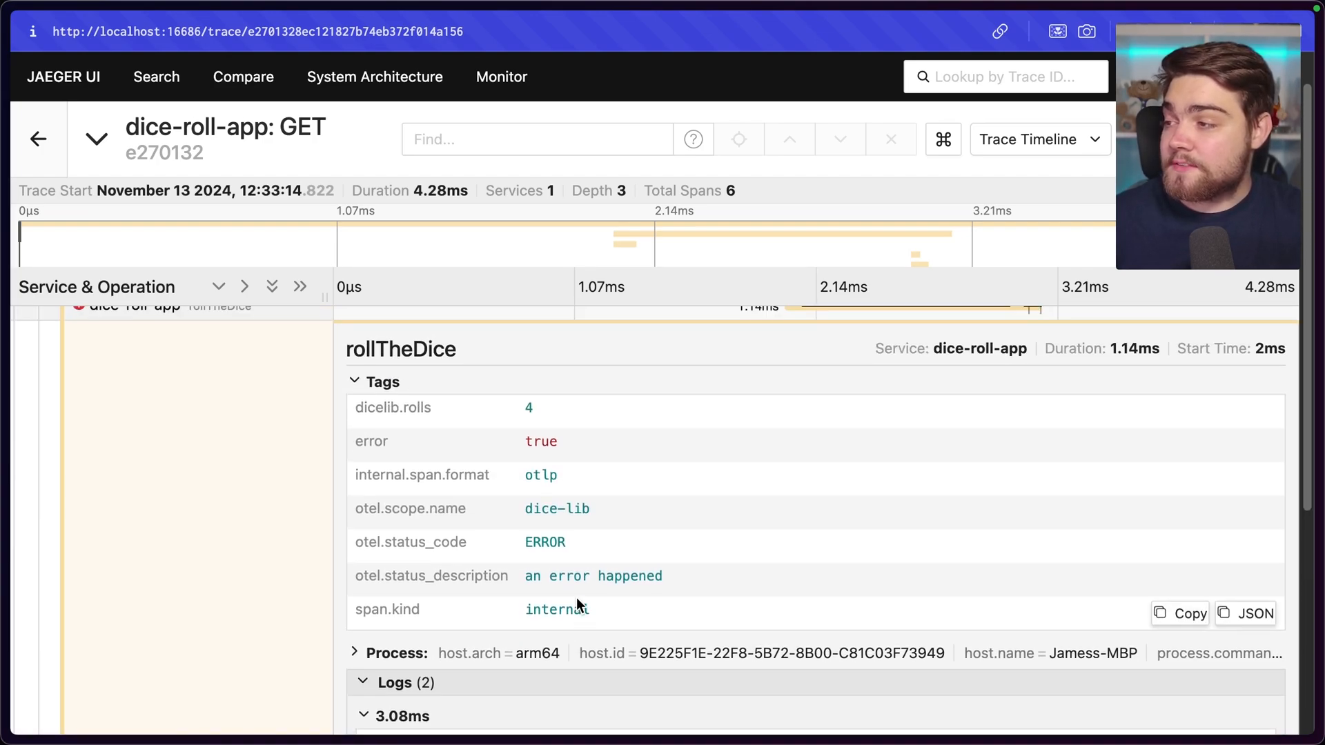
scroll(down, 3)
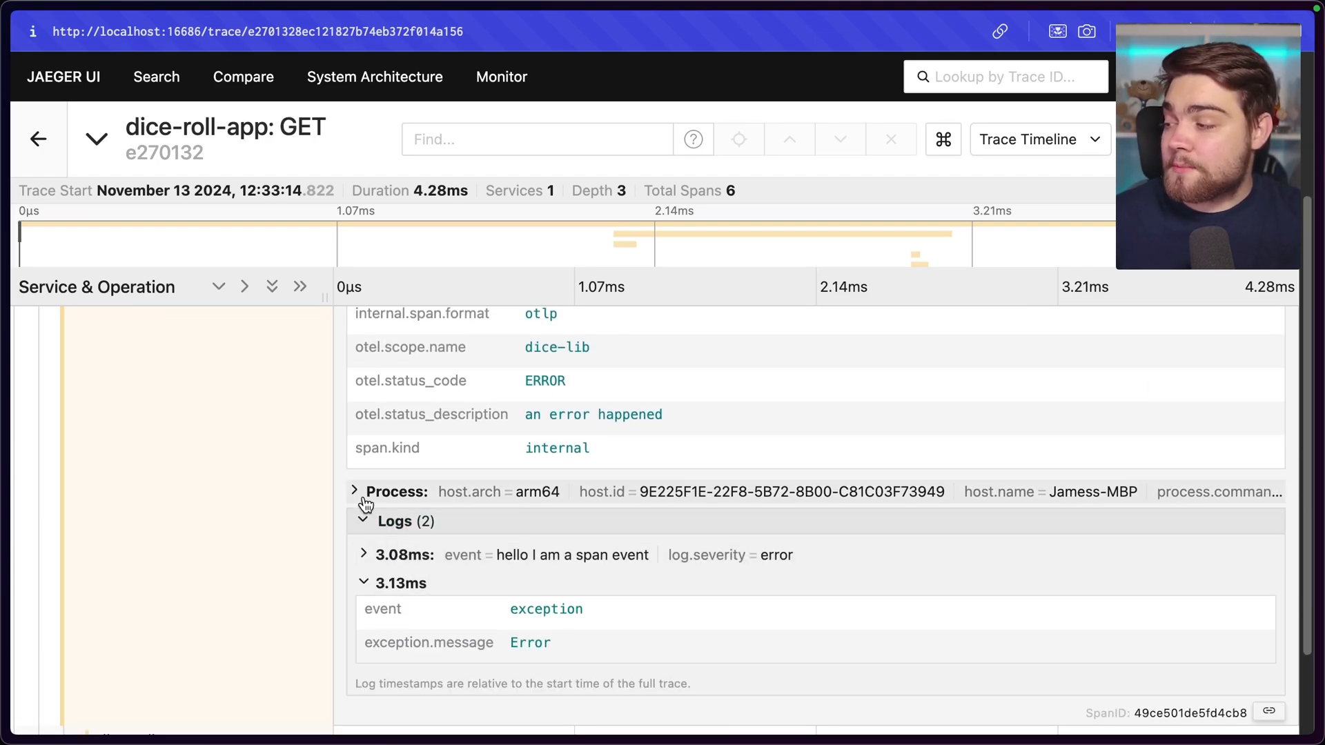
Expand the span's Process section and scroll through its host, runtime and SDK attributes.
click(355, 492)
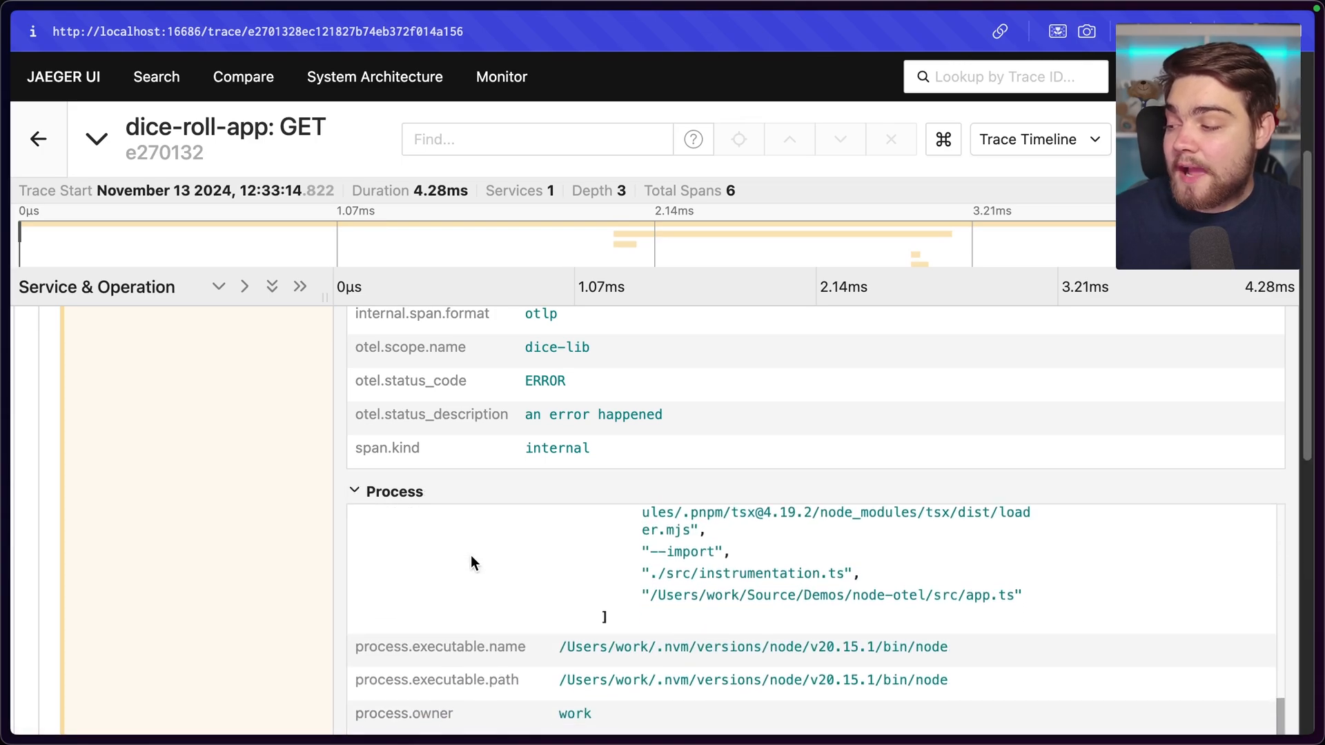
scroll(down, 3)
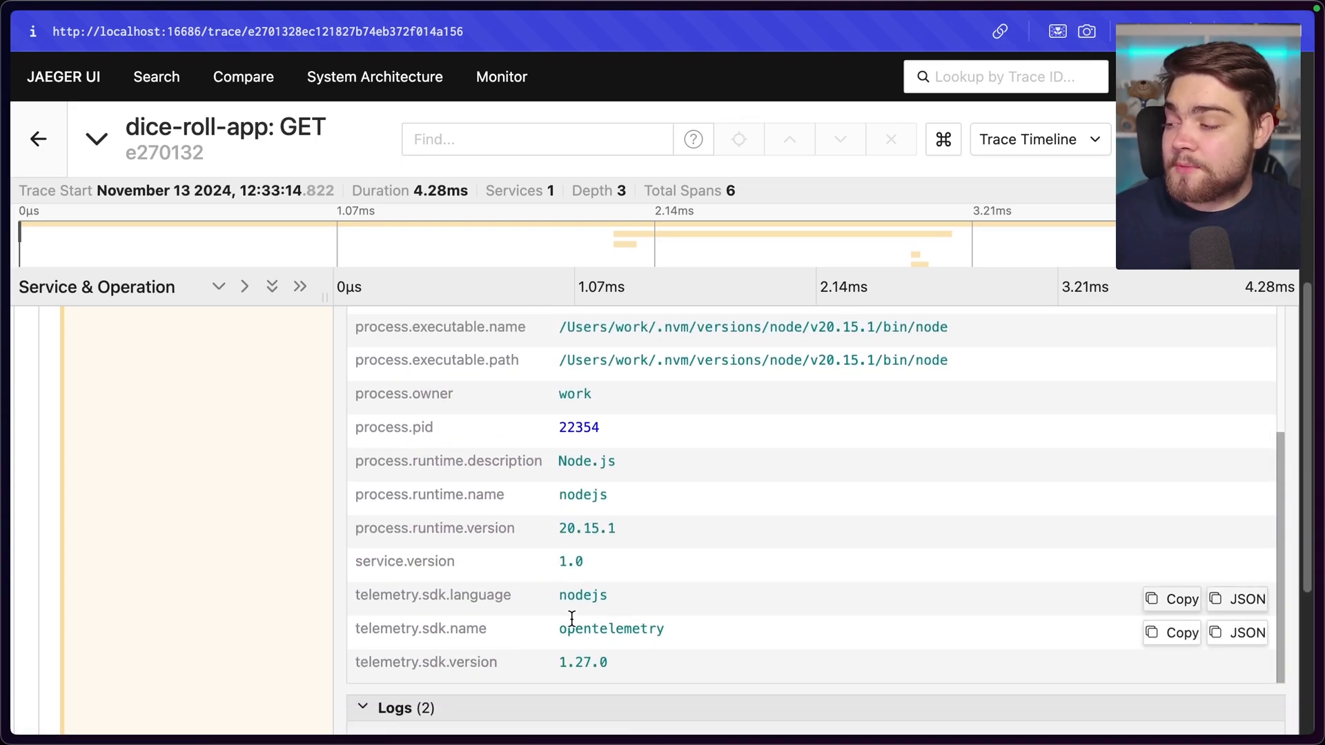
mouse_move(637, 546)
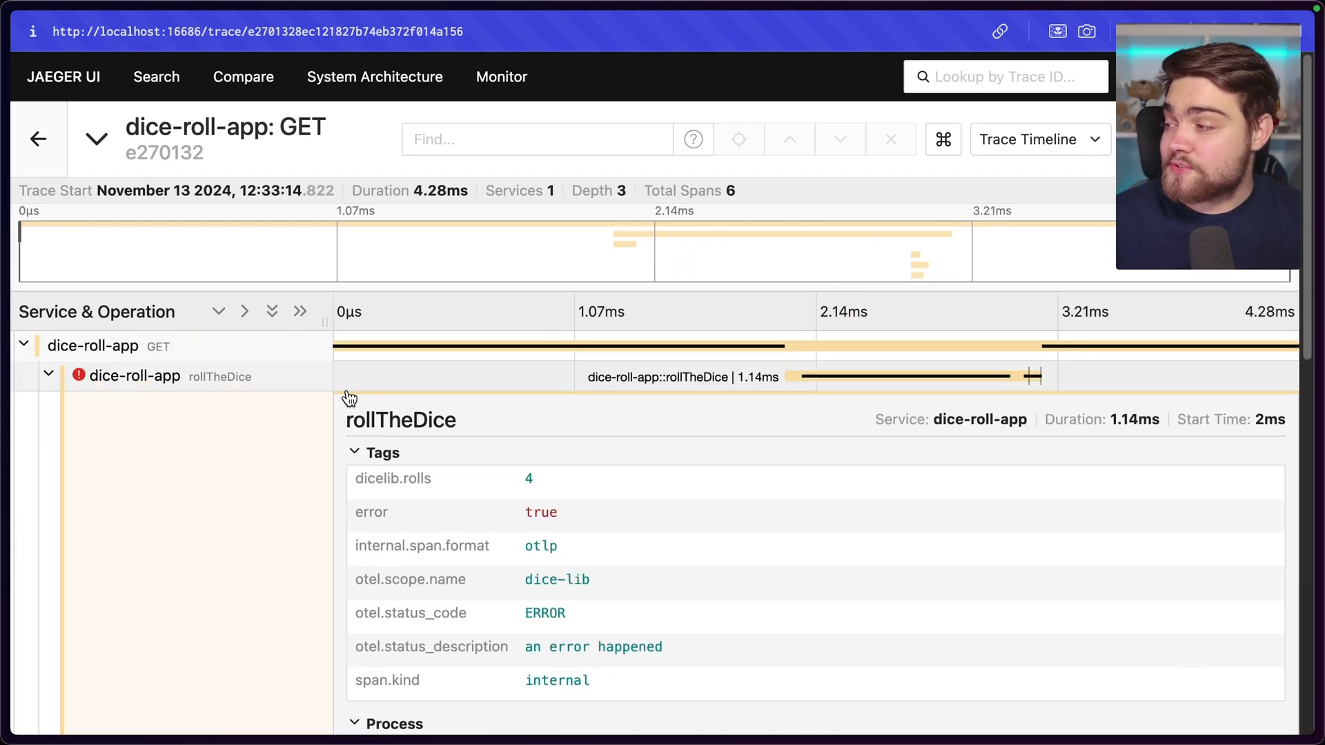
Collapse rollTheDice, then re-expand it to list its four rollDice child spans.
click(49, 376)
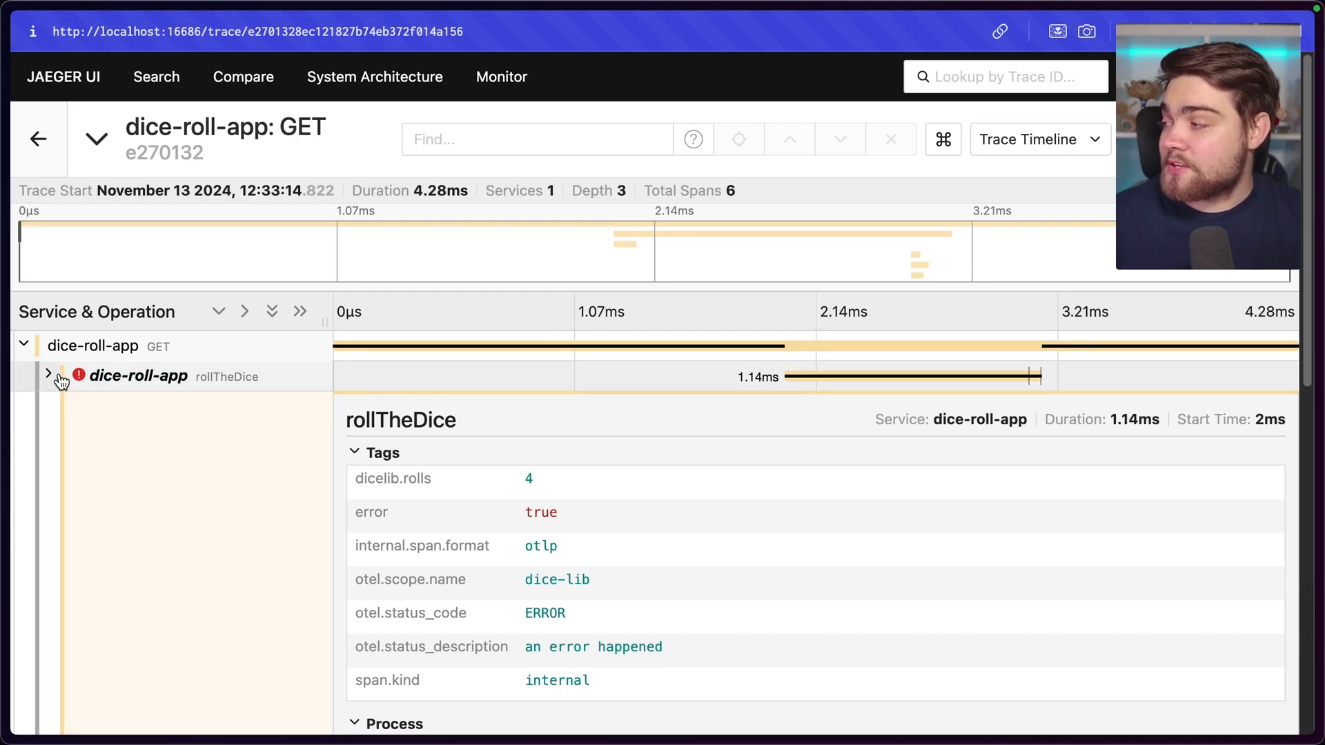
scroll(down, 3)
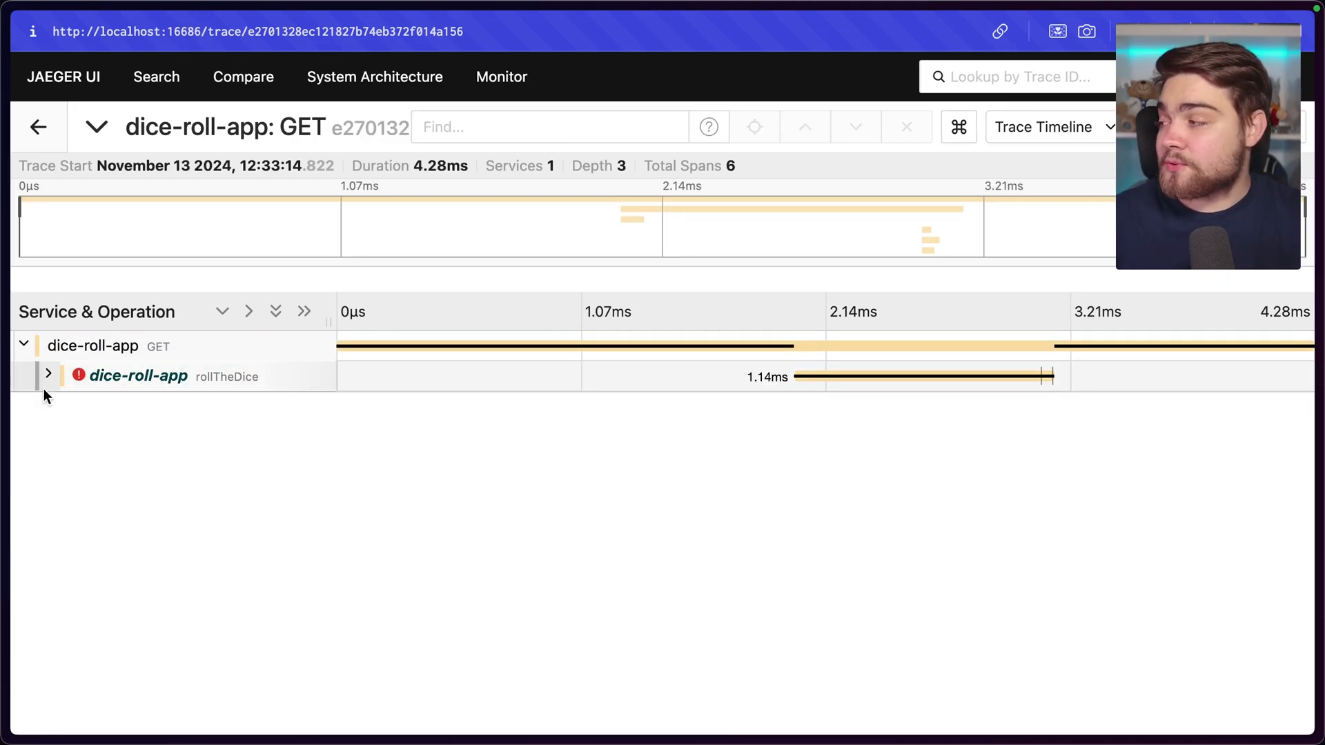
click(48, 374)
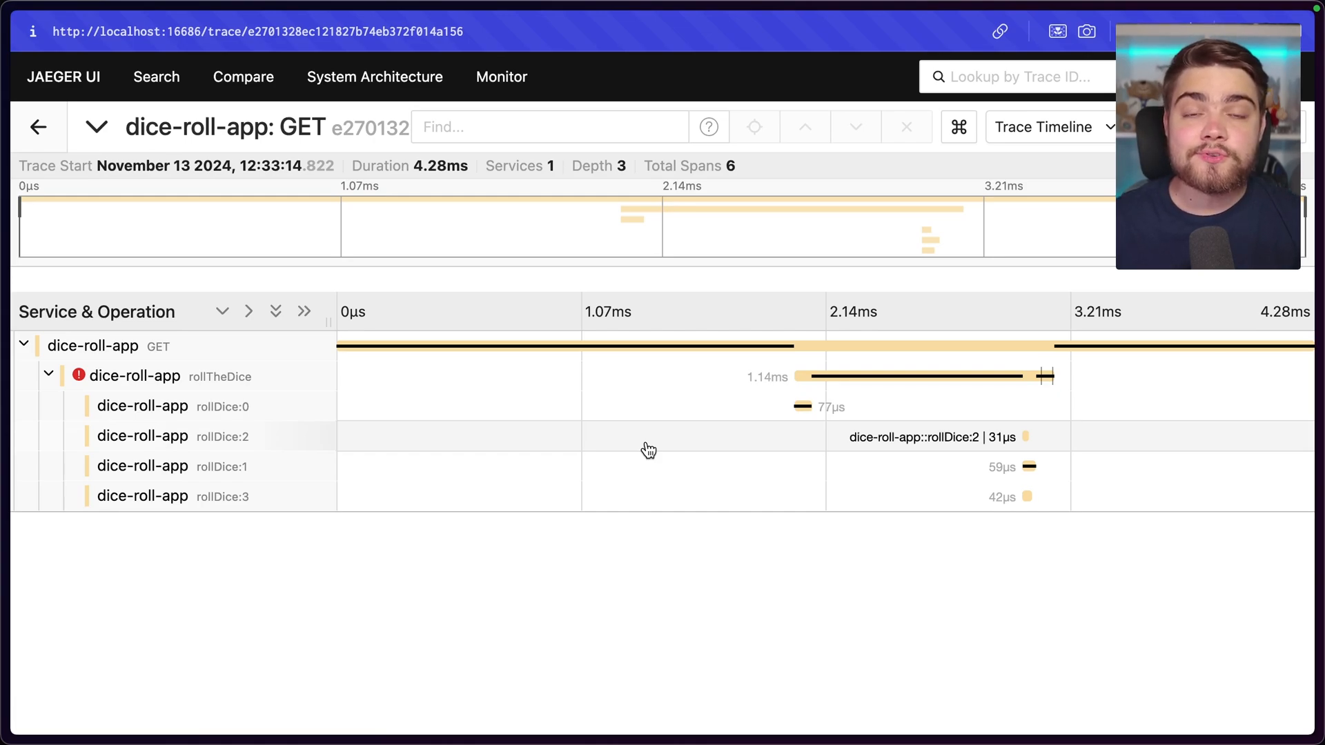
mouse_move(840, 454)
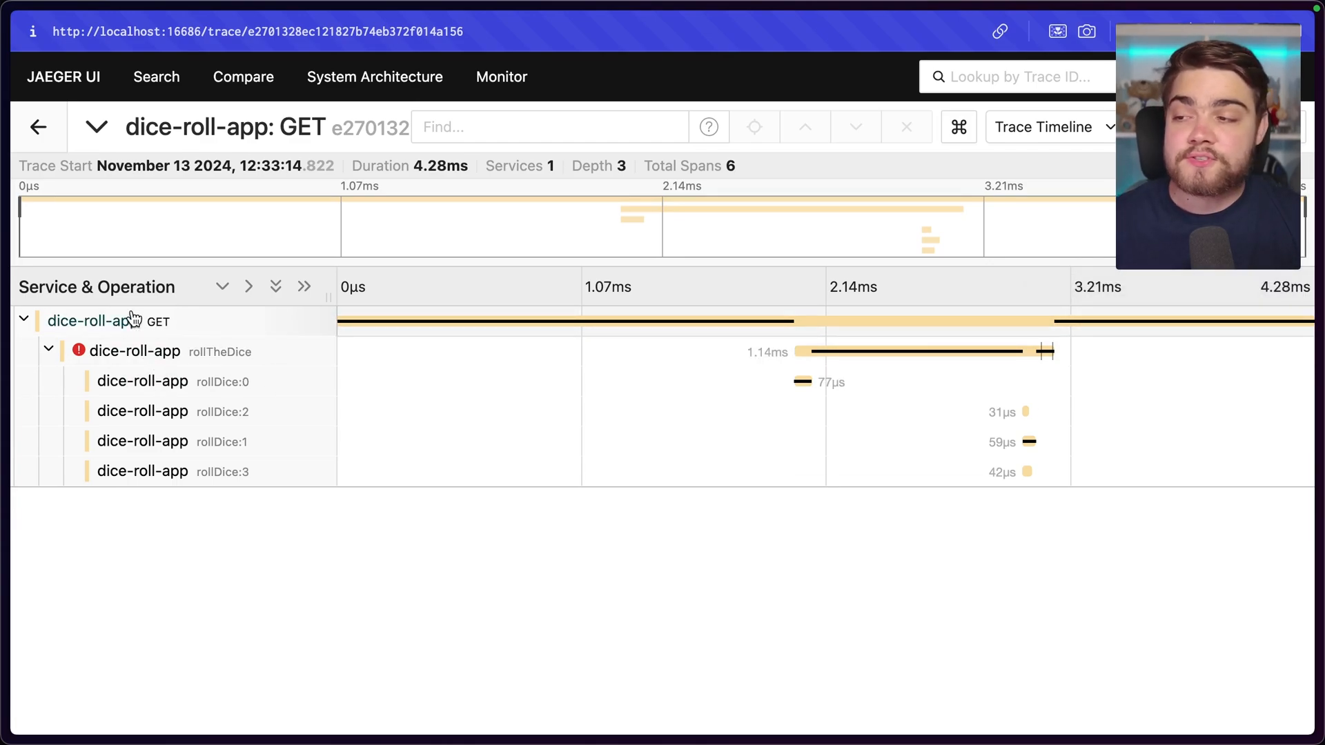
mouse_move(1035, 356)
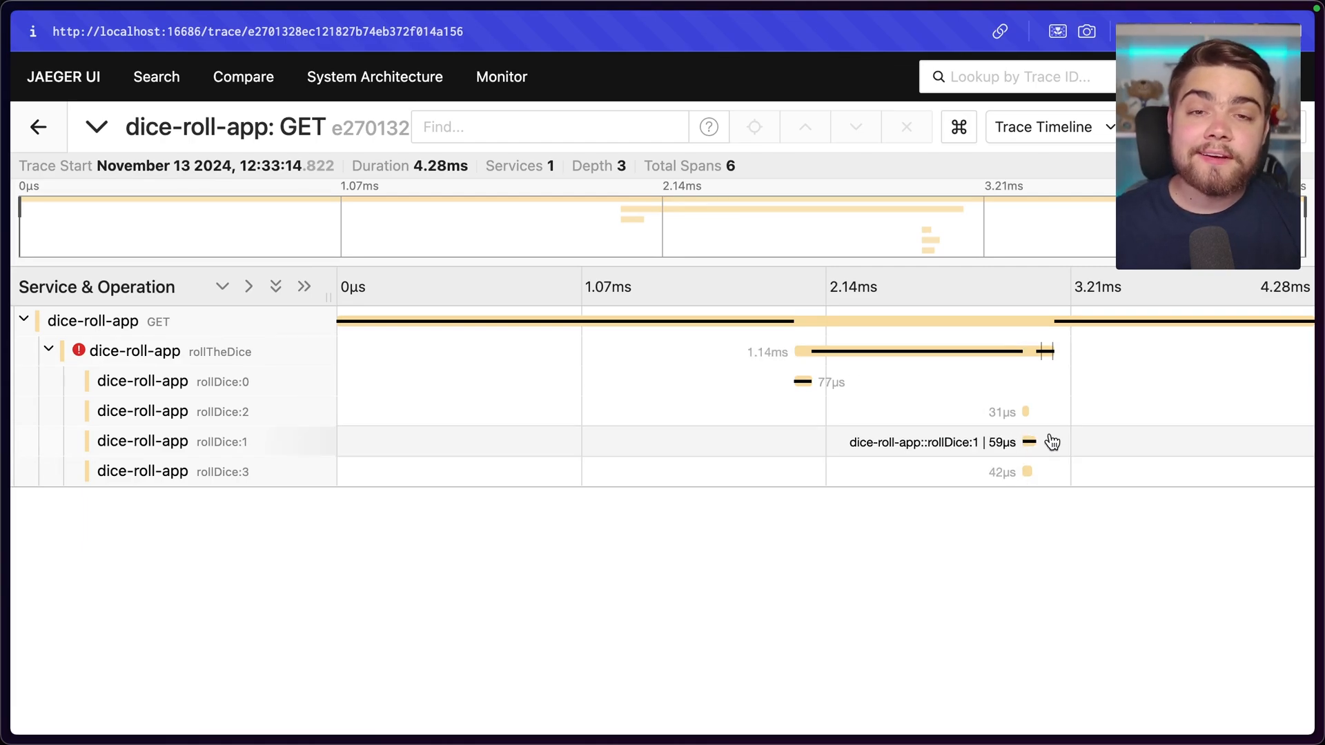
Navigate back from the trace view and scroll through the eight-trace results page.
click(156, 77)
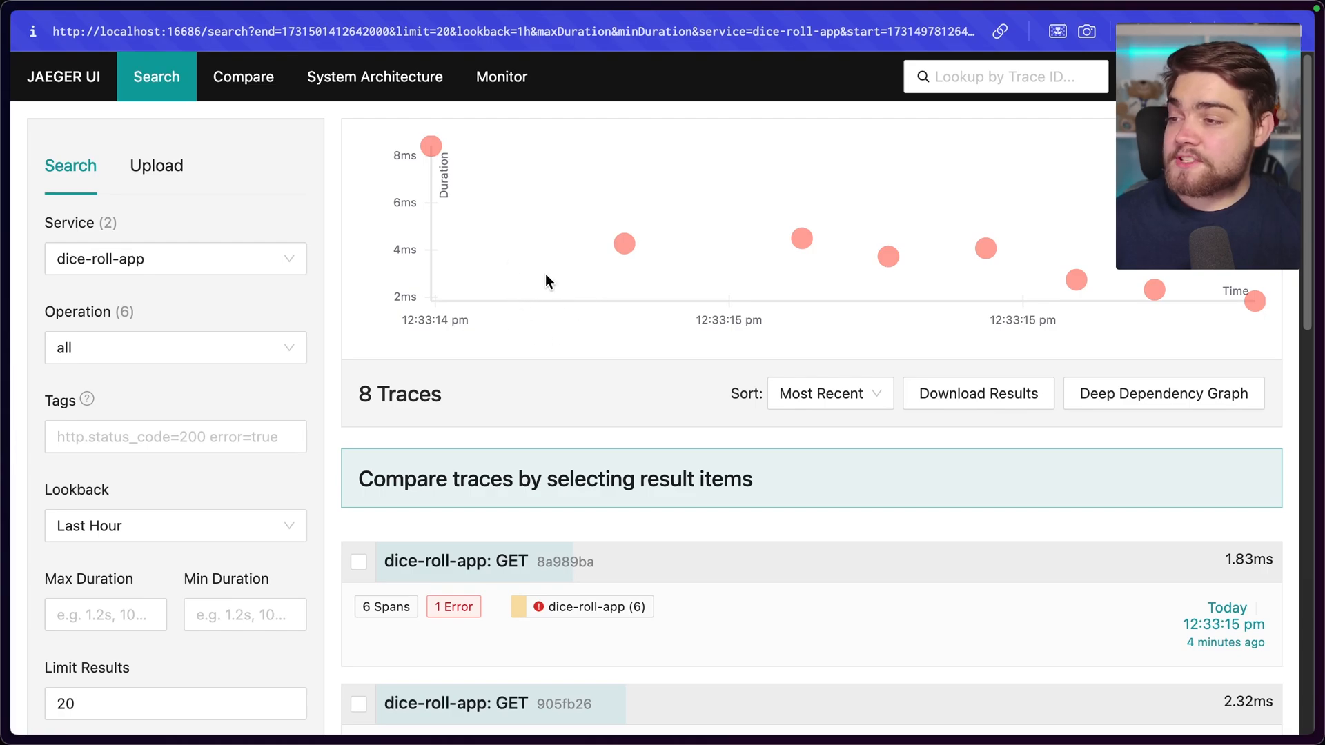
mouse_move(377, 281)
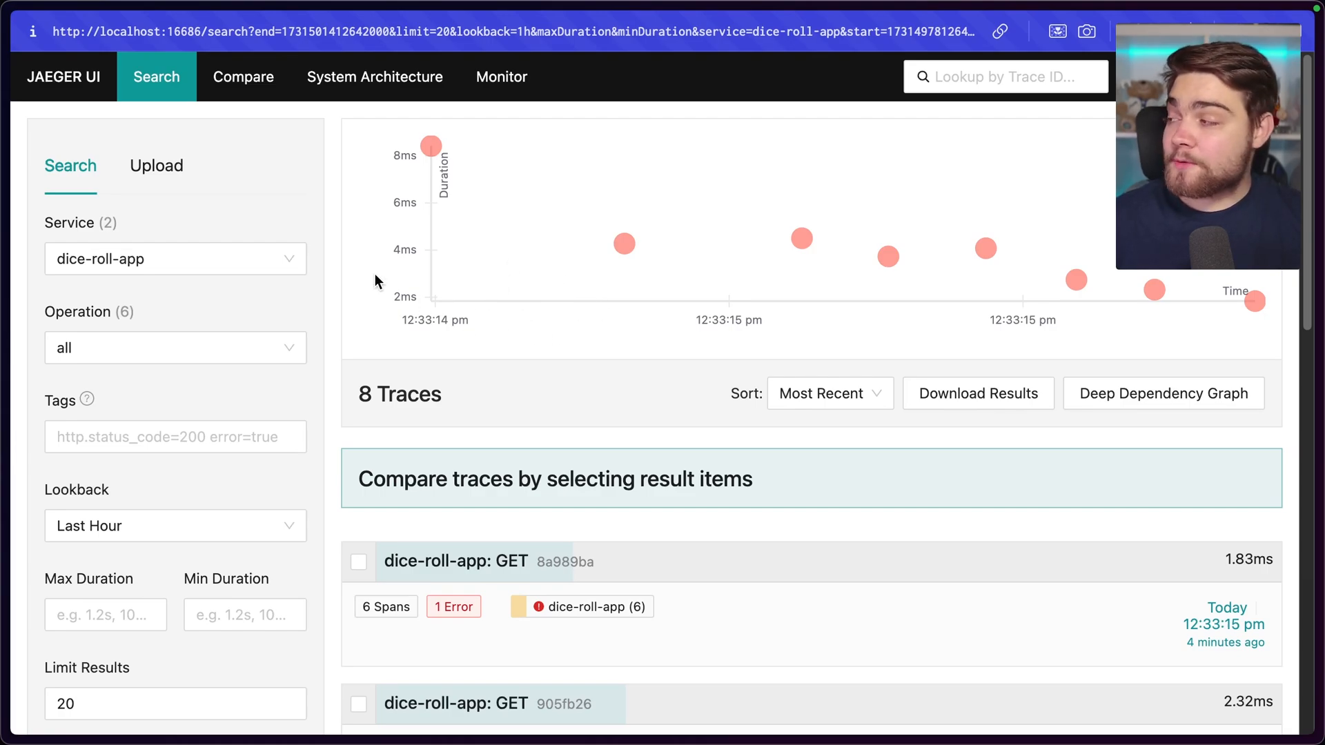
mouse_move(644, 233)
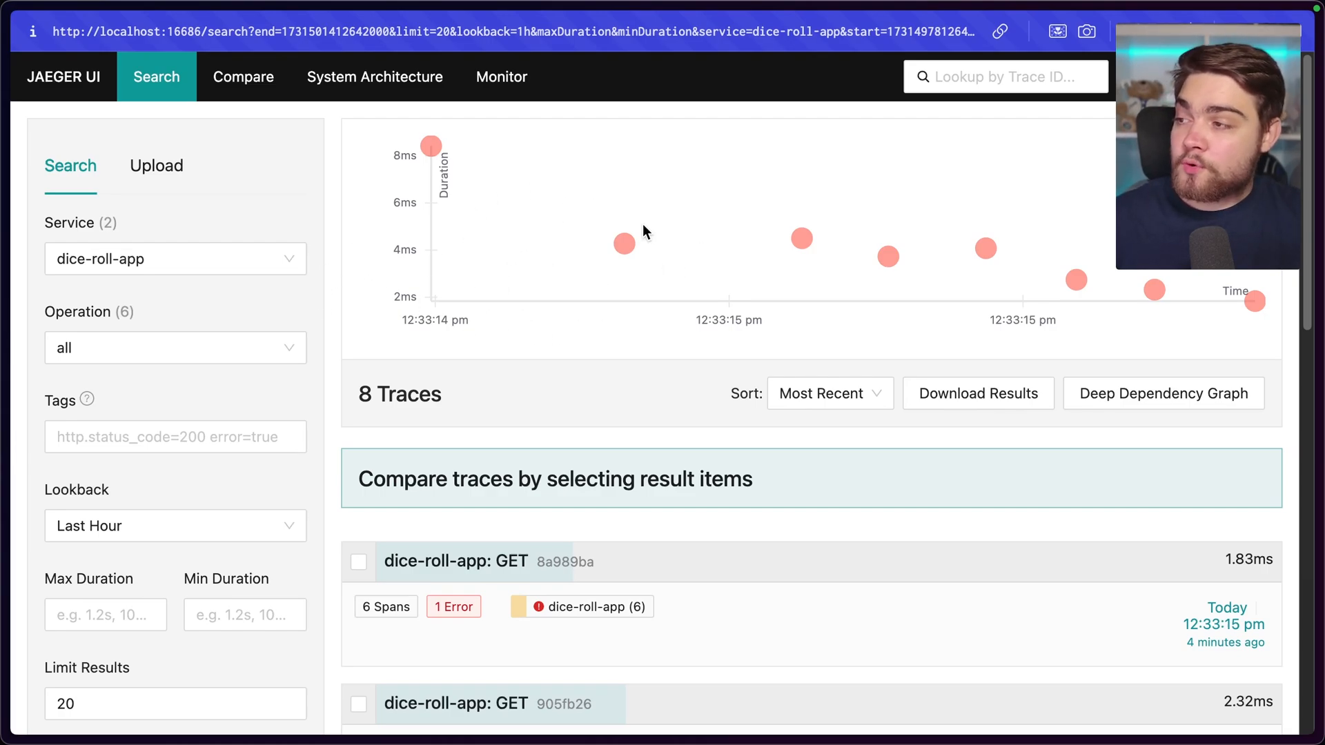
mouse_move(451, 275)
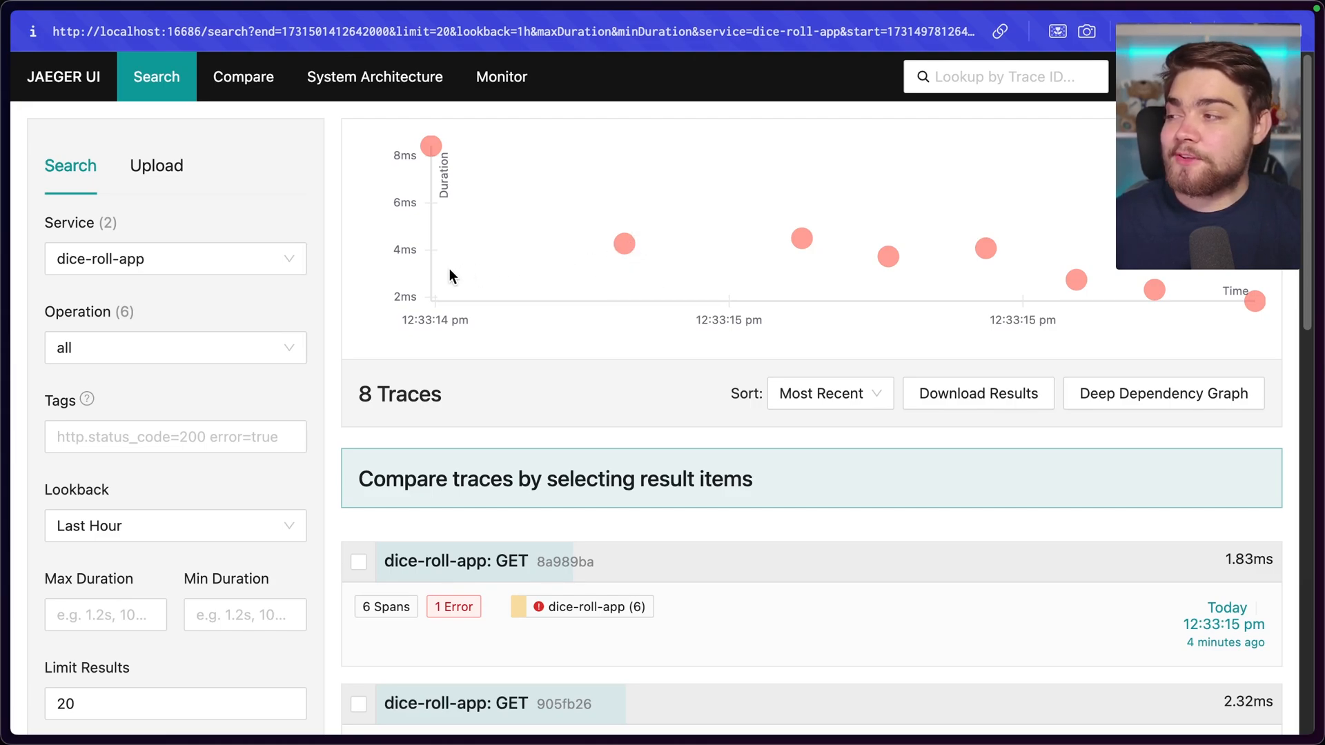
mouse_move(770, 218)
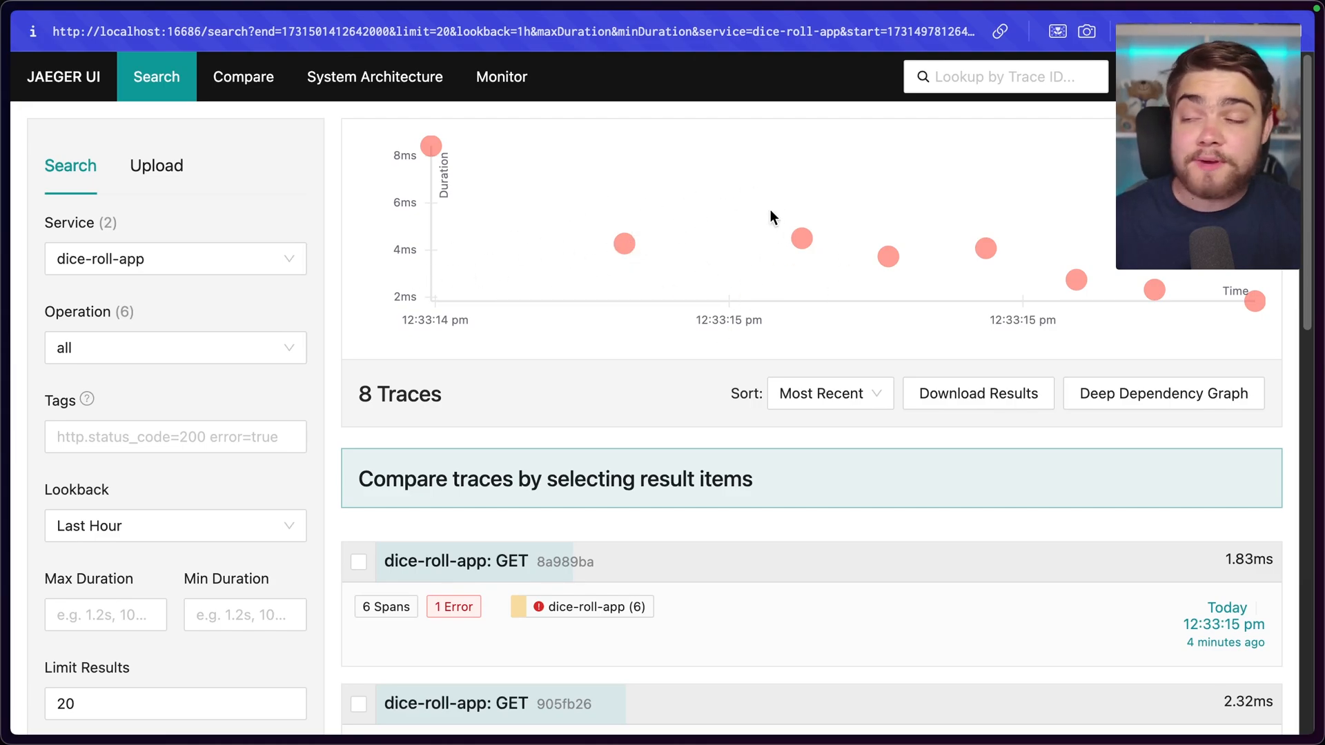
scroll(down, 3)
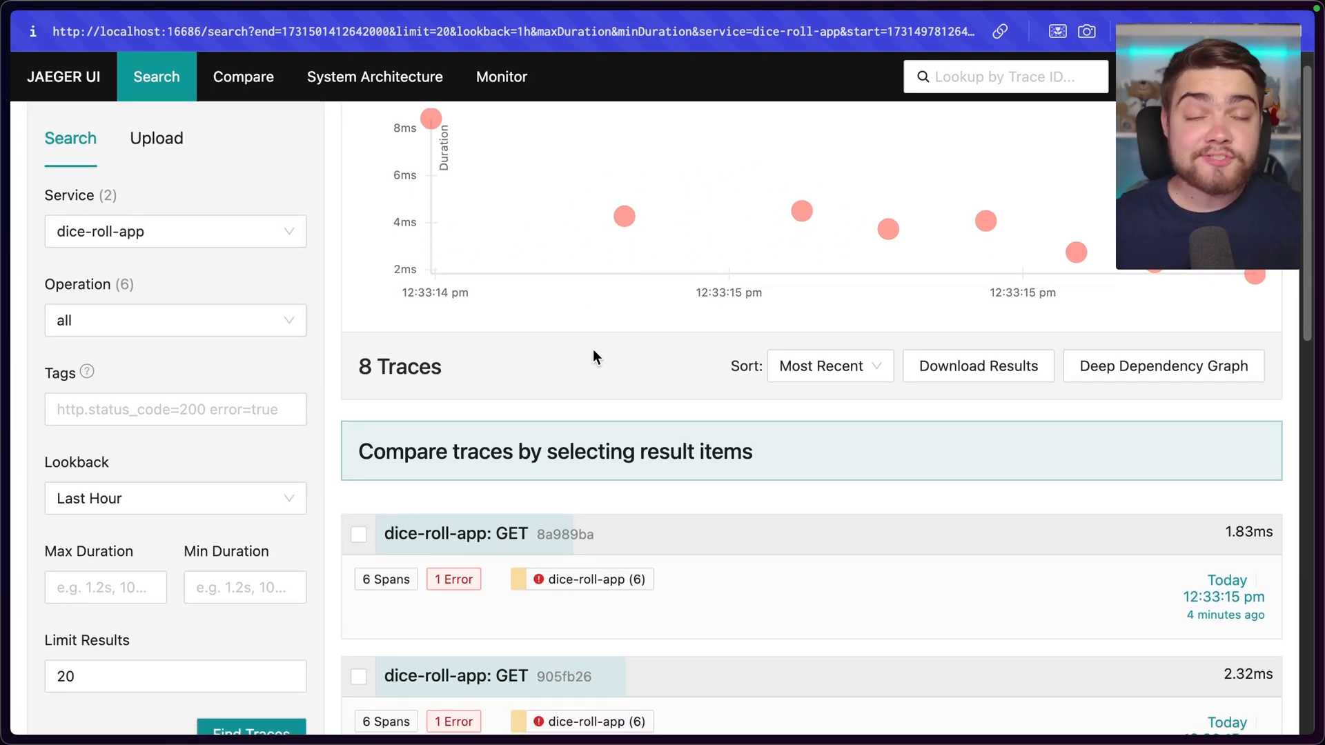
mouse_move(602, 304)
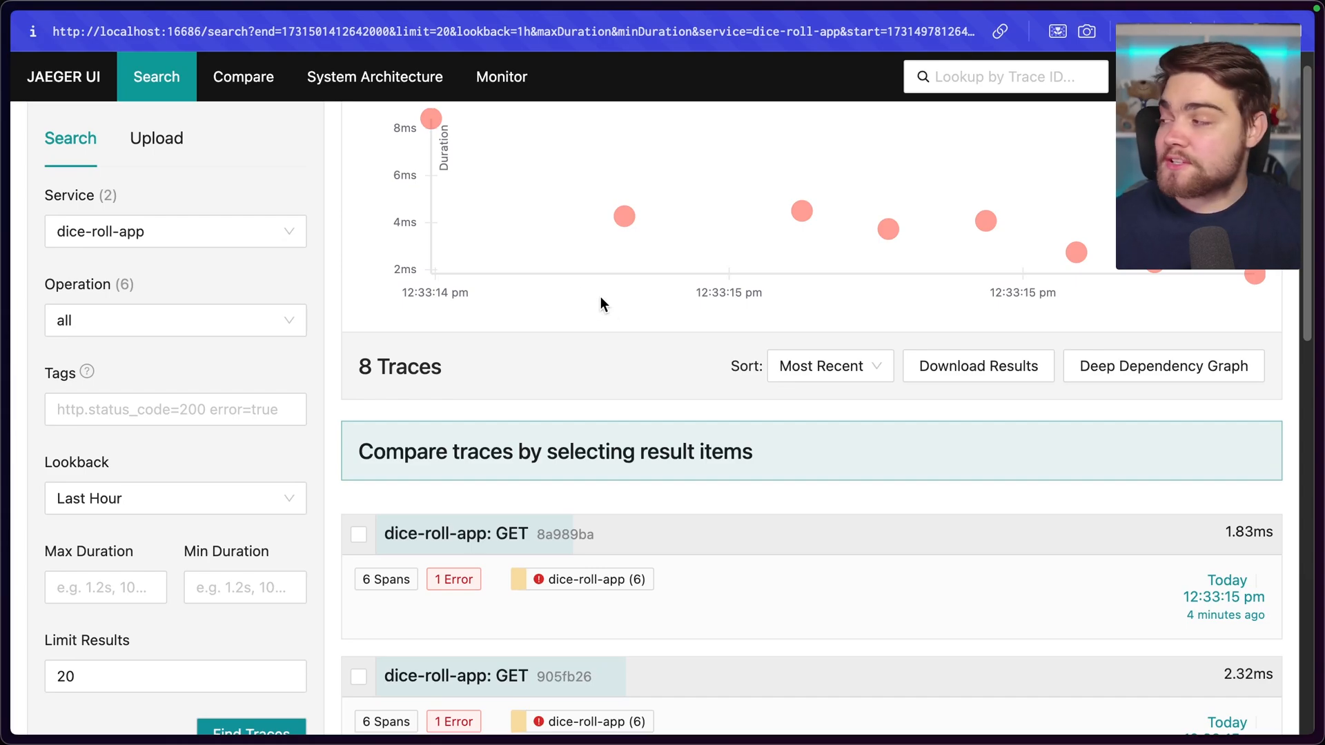
scroll(down, 3)
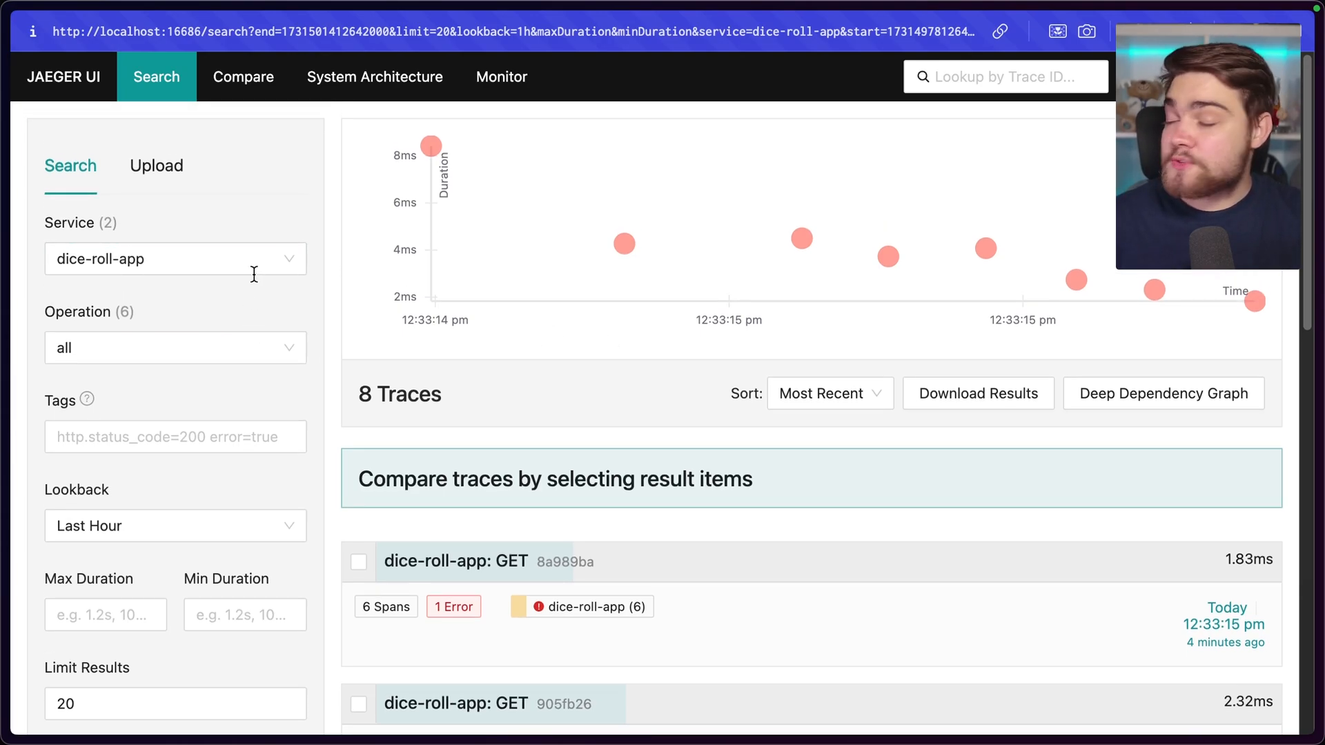
scroll(down, 3)
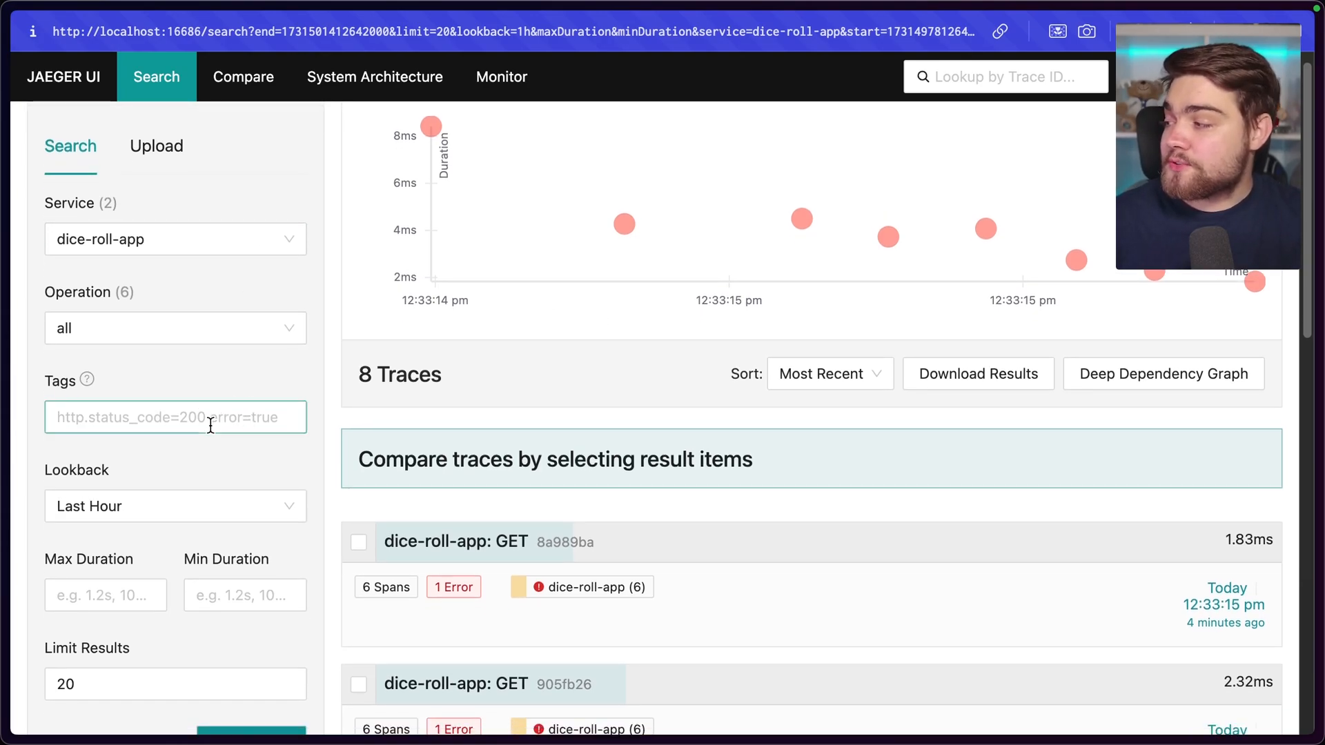
Select the Tags filter field, leave it empty, then select the Min Duration field.
click(175, 417)
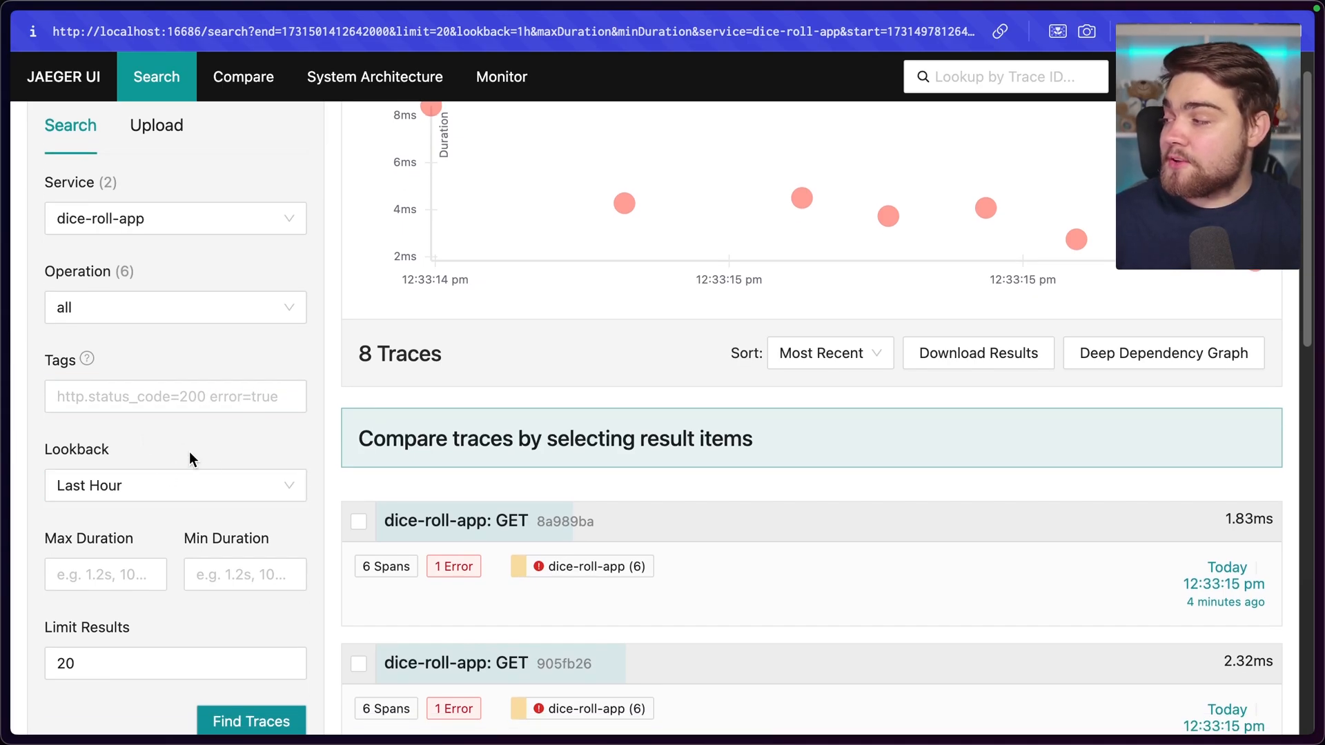
click(175, 485)
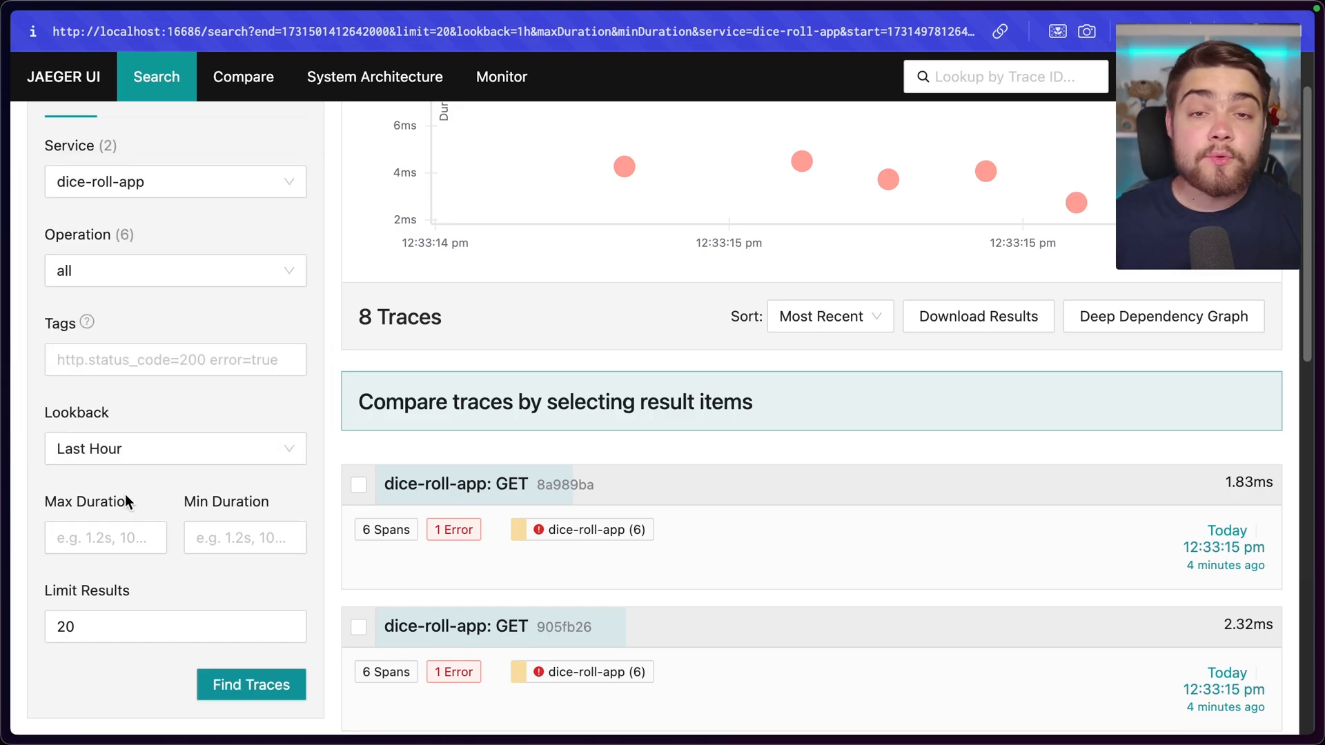
mouse_move(142, 516)
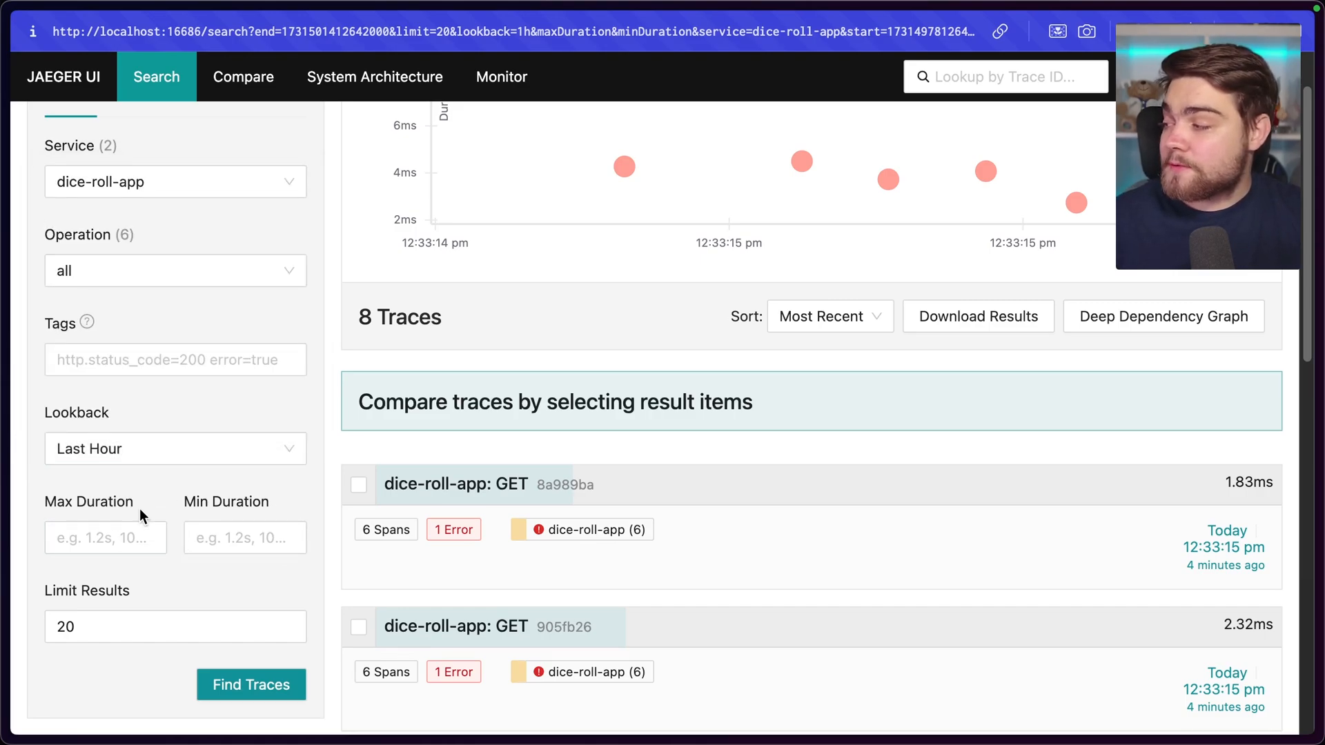
click(244, 537)
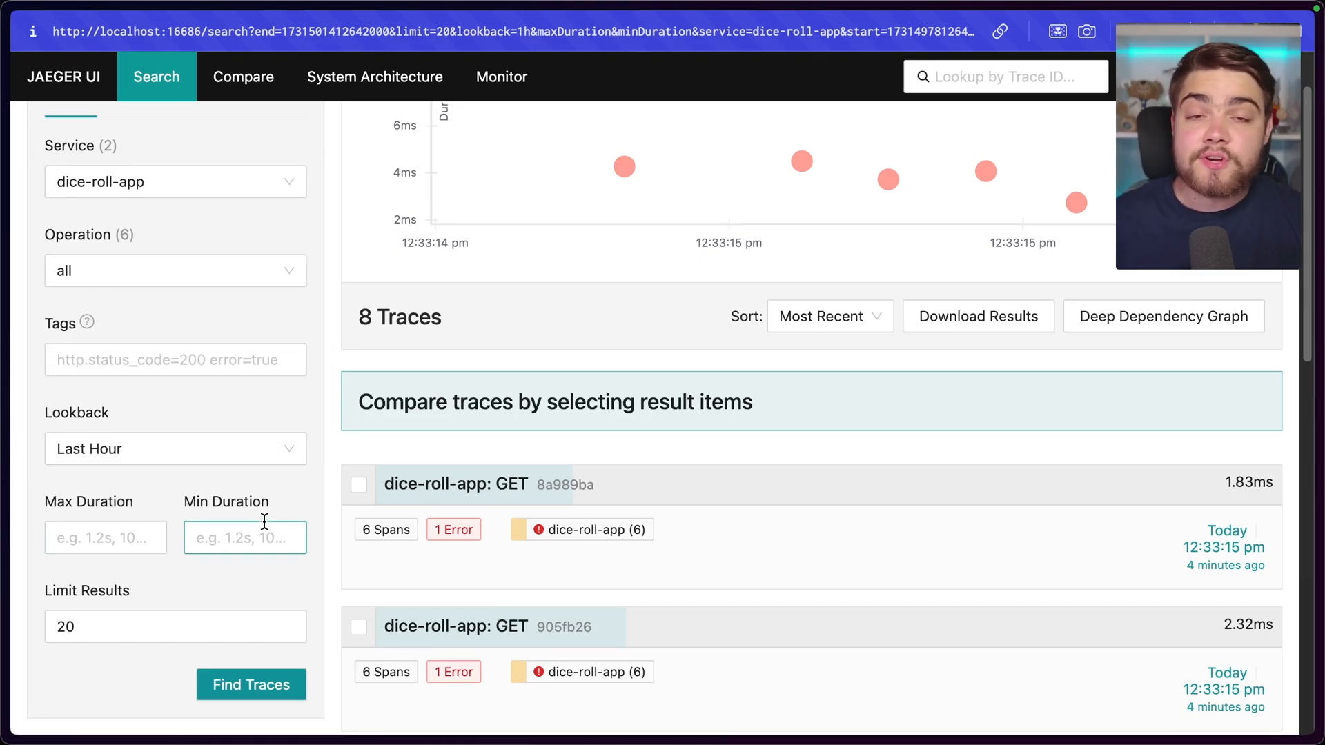